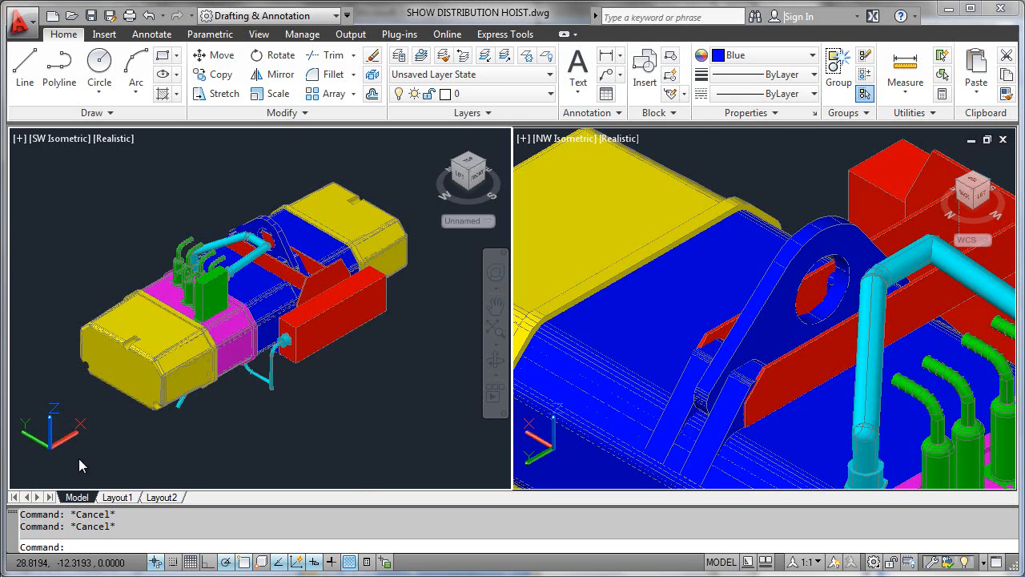
pyautogui.moveTo(79, 469)
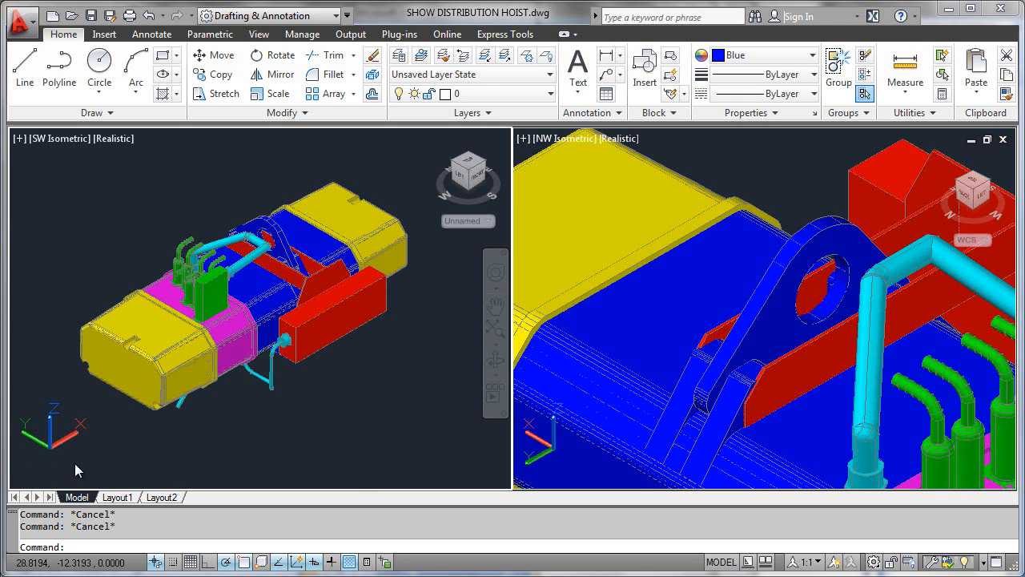
pyautogui.moveTo(44, 403)
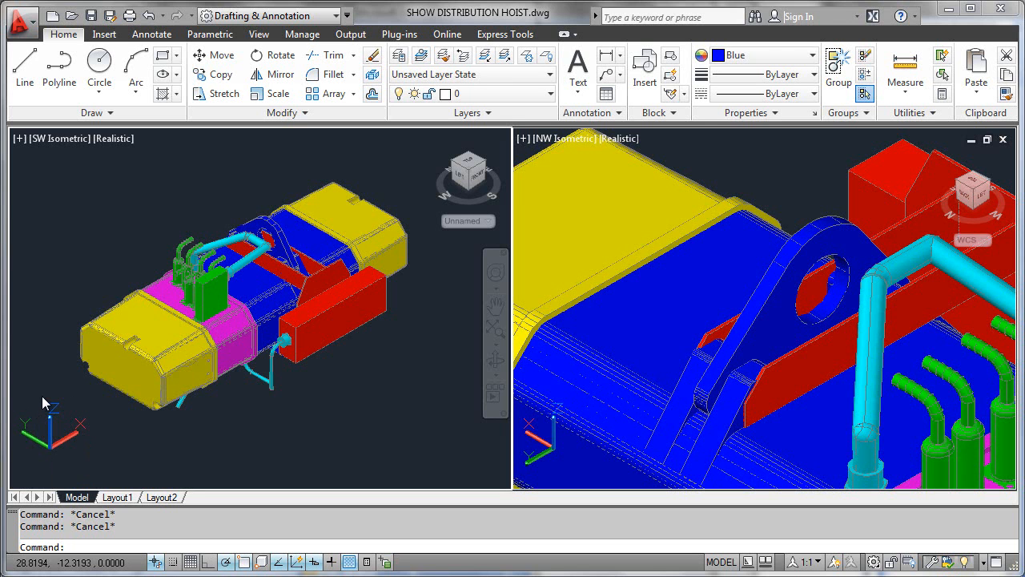
pyautogui.moveTo(108, 431)
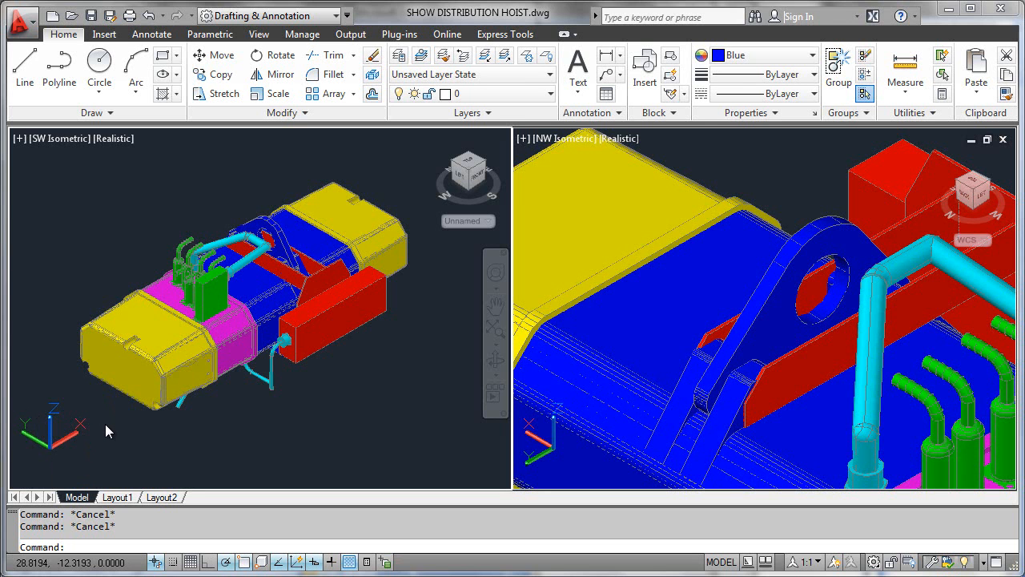
pyautogui.moveTo(154, 326)
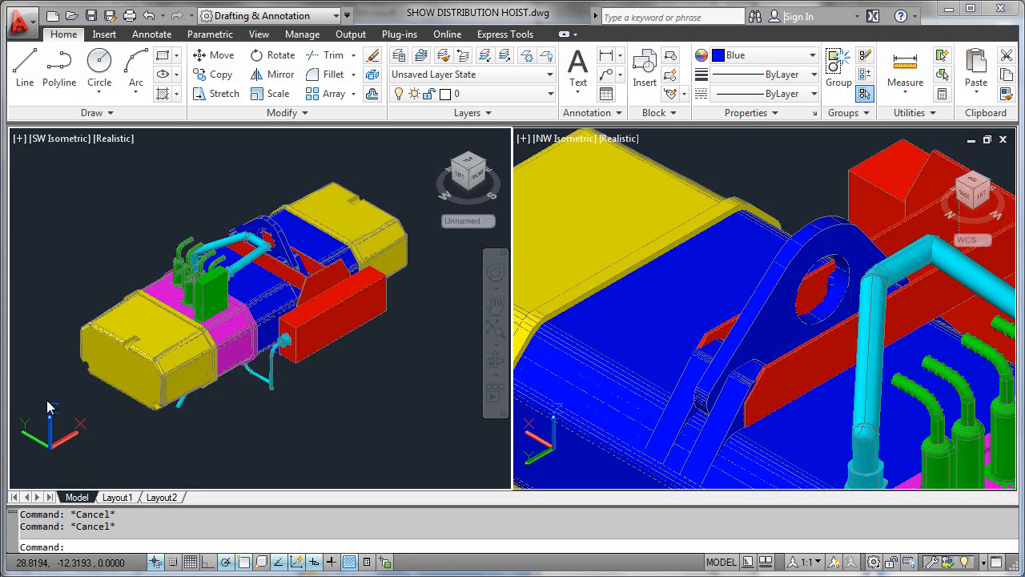
pyautogui.moveTo(178, 462)
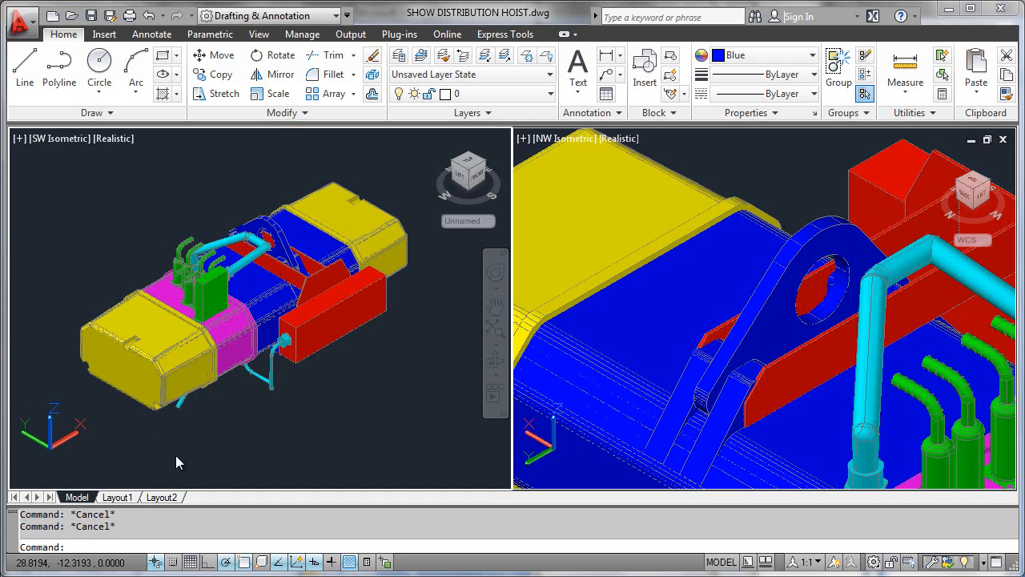
pyautogui.moveTo(78, 457)
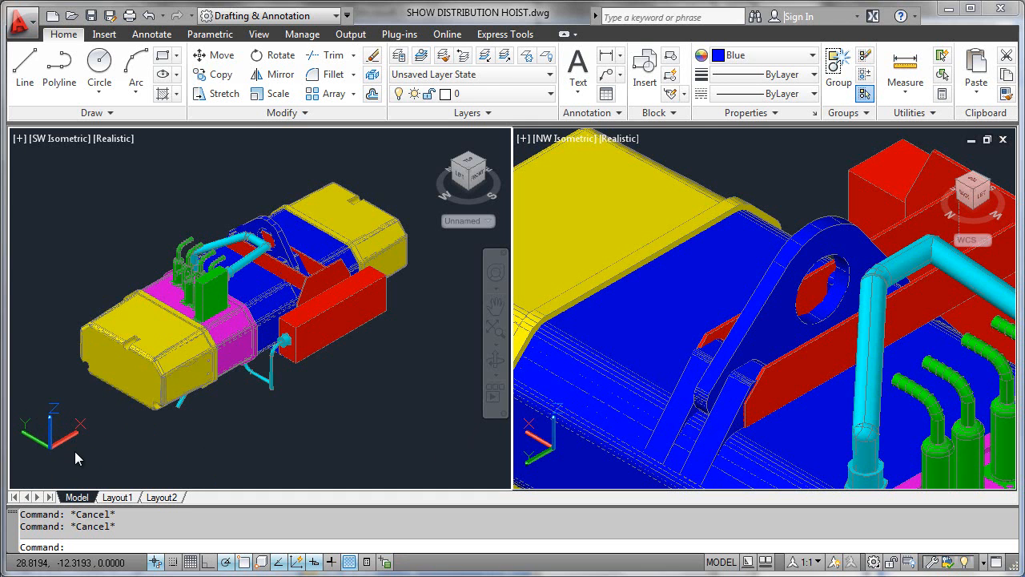
pyautogui.moveTo(93, 463)
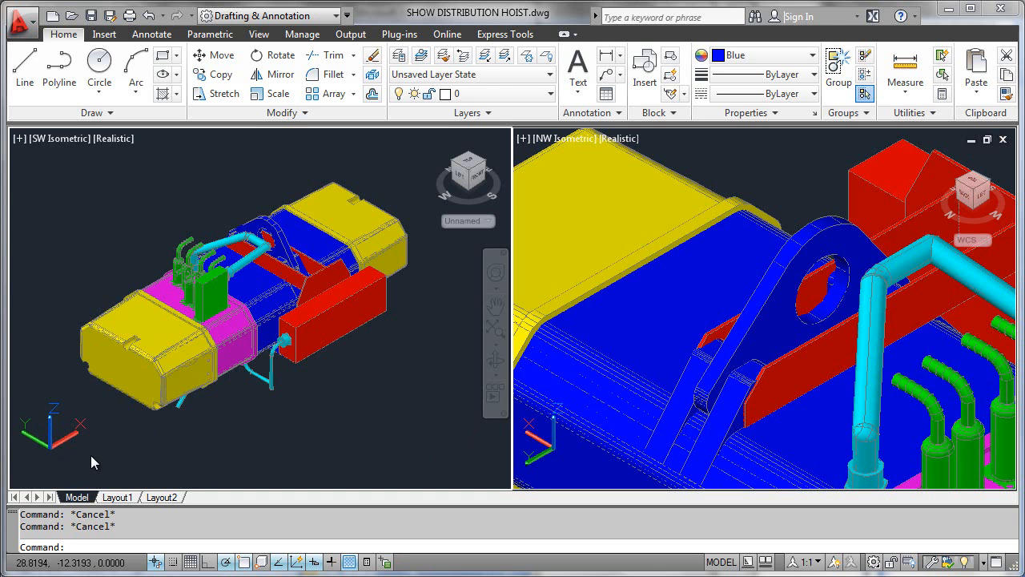
pyautogui.moveTo(64, 447)
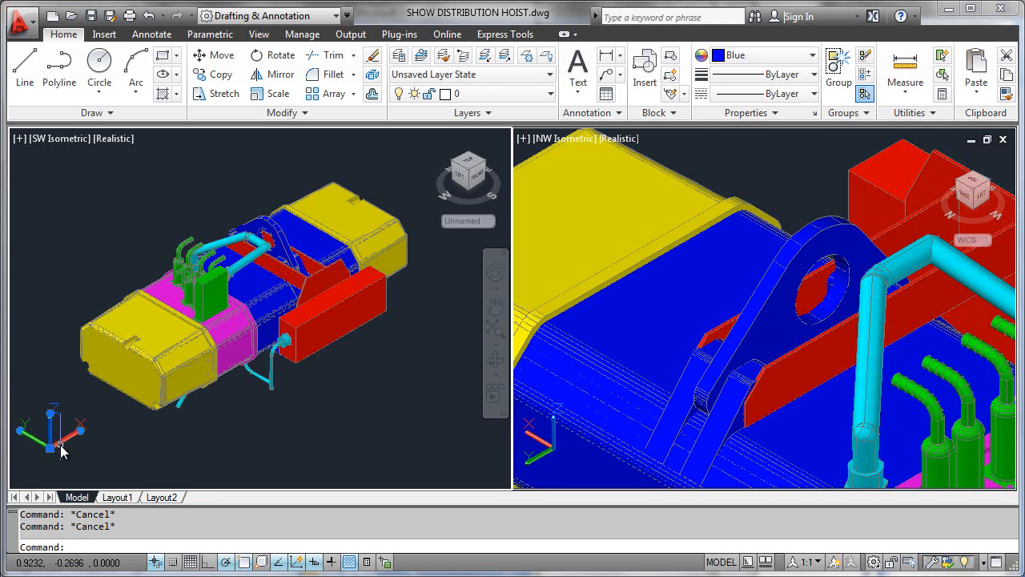
pyautogui.moveTo(70, 468)
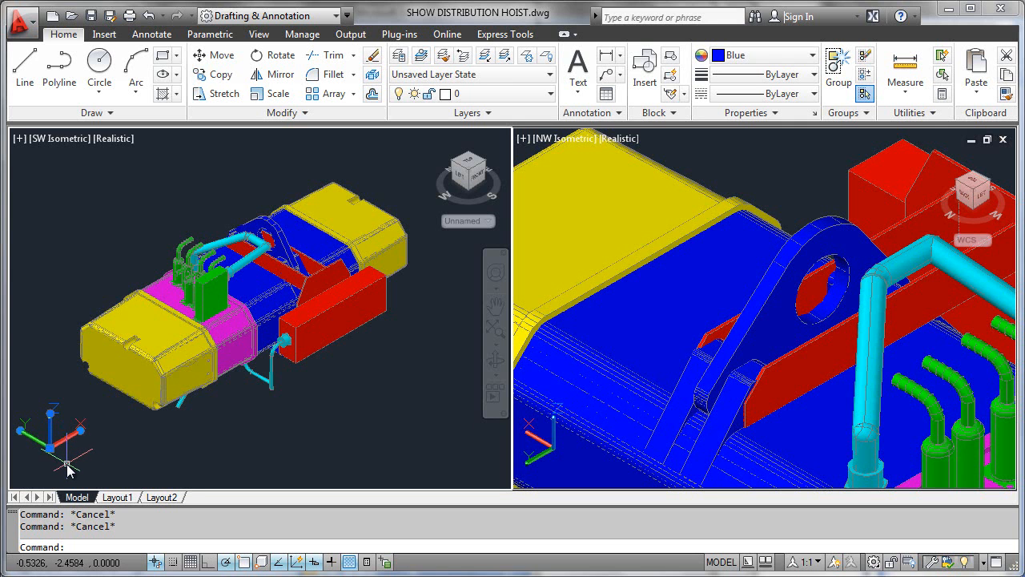
pyautogui.moveTo(60, 461)
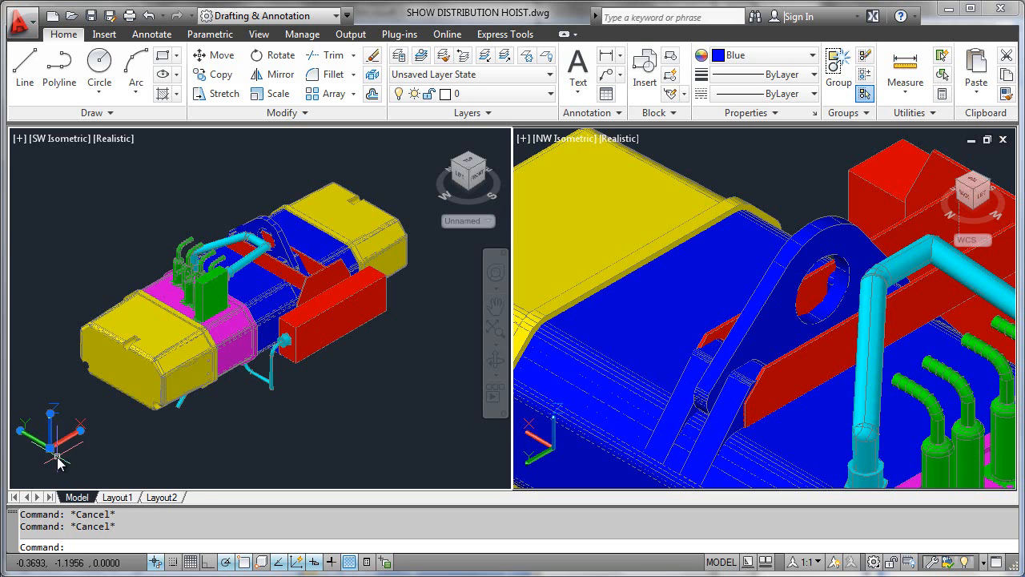
# Step: Right-click the UCS origin grip to preview its repositioning options
pyautogui.rightClick(49, 449)
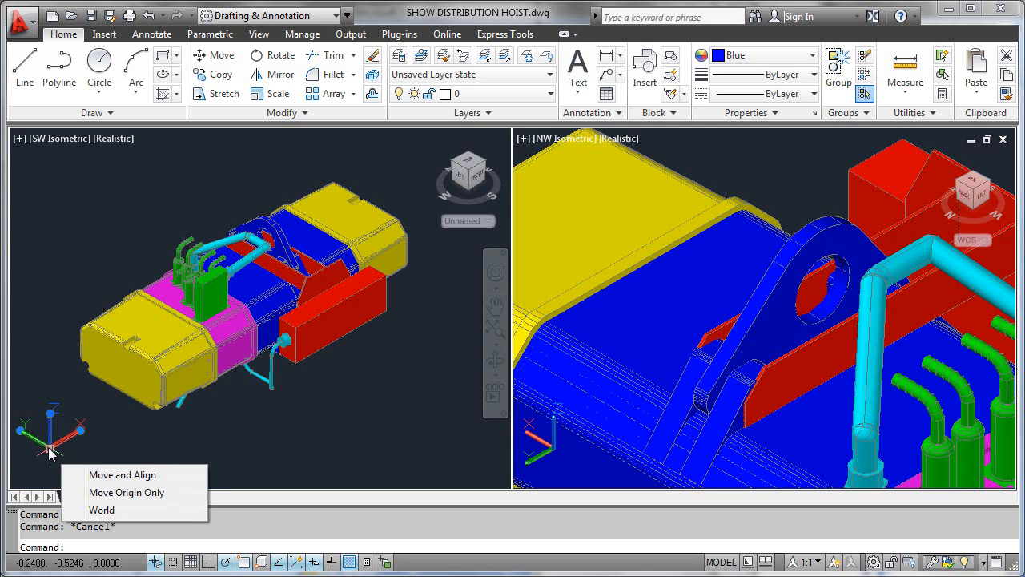
pyautogui.moveTo(122, 474)
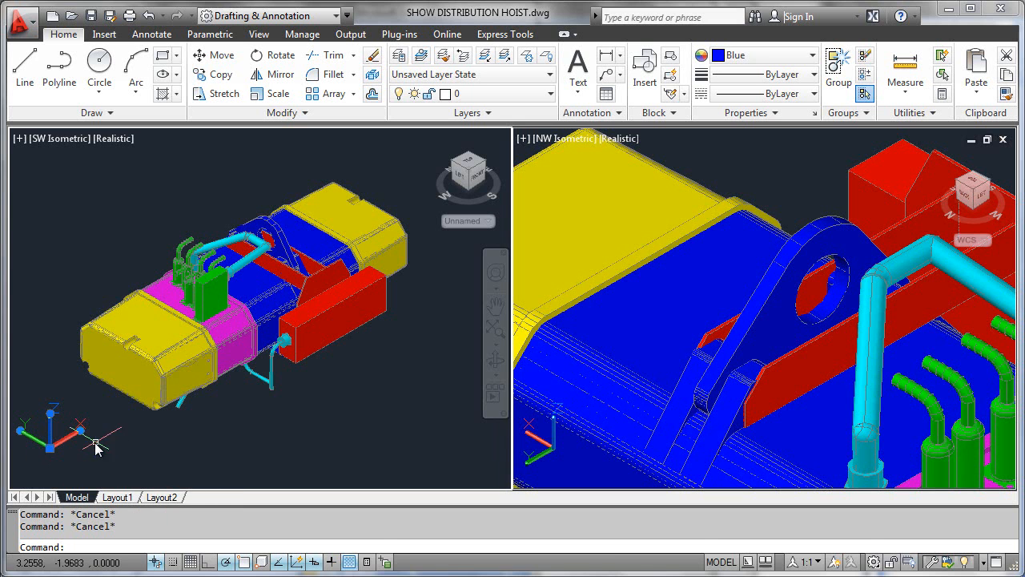
pyautogui.moveTo(62, 466)
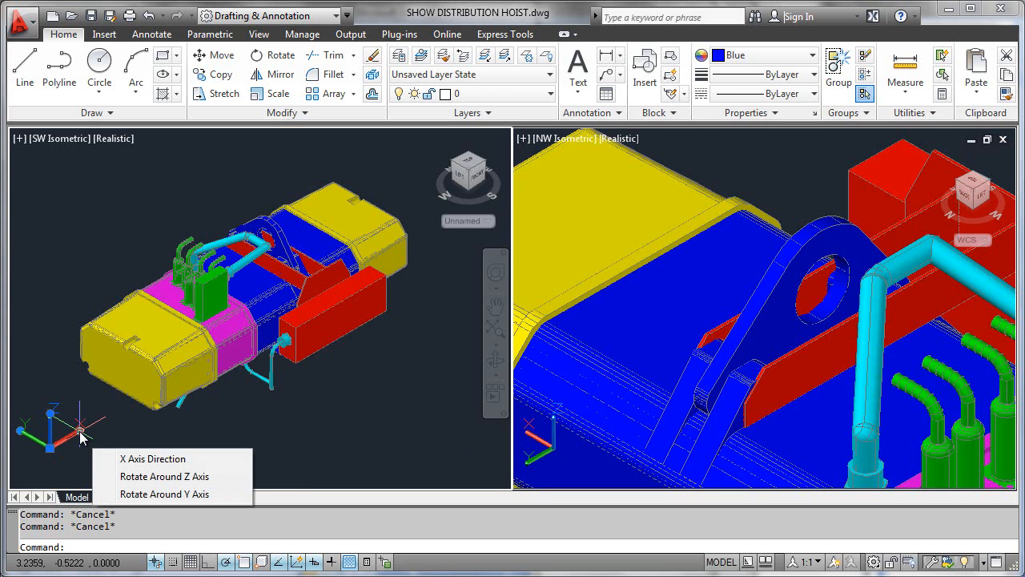
pyautogui.moveTo(131, 458)
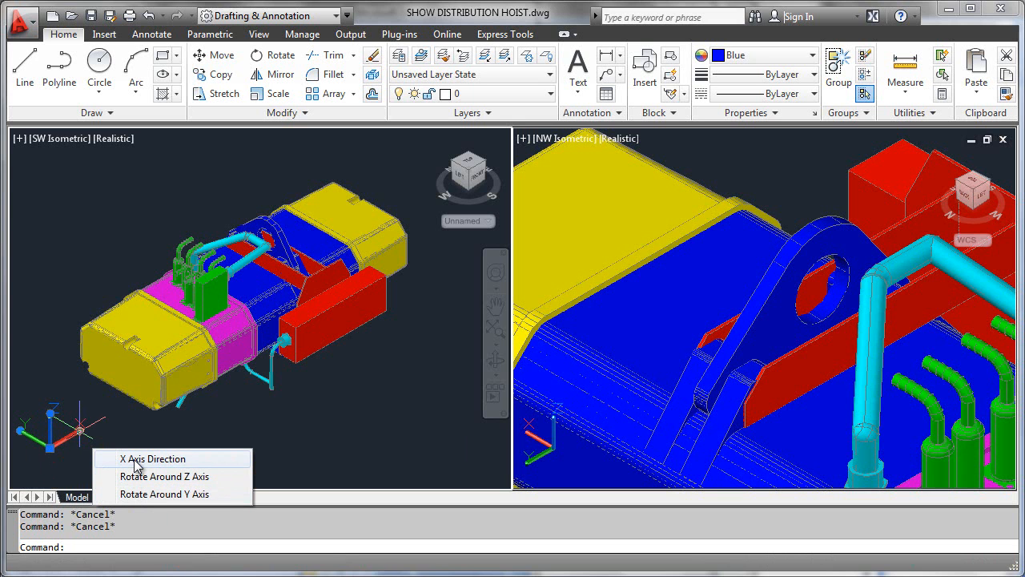
pyautogui.moveTo(166, 464)
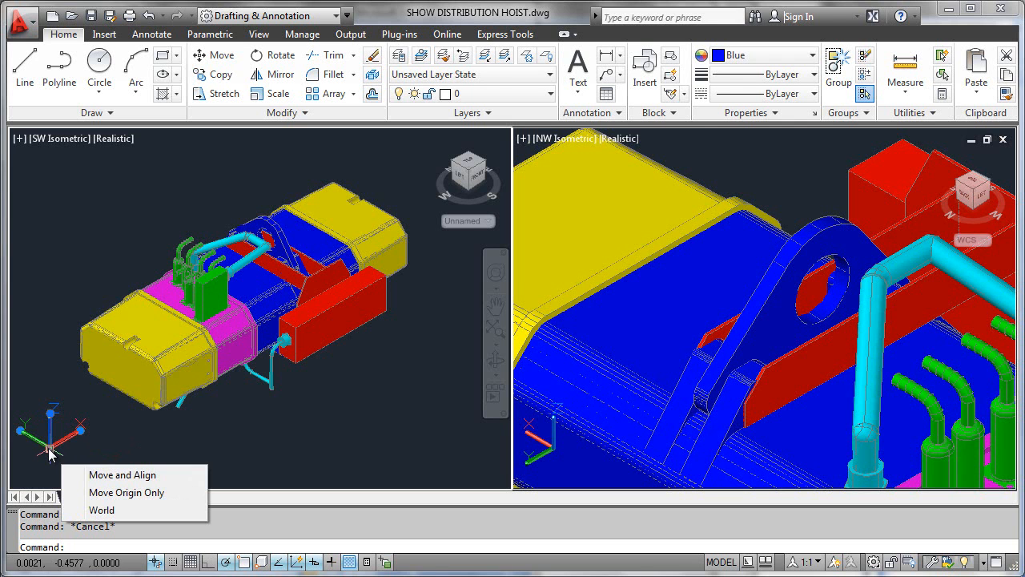
pyautogui.moveTo(108, 474)
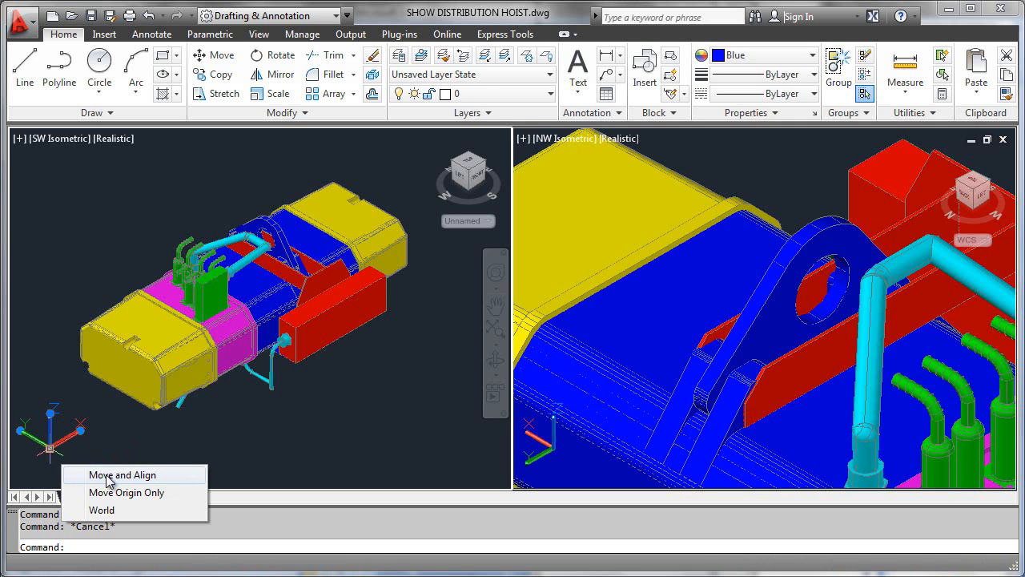
# Step: Choose Move and Align for the UCS origin to align it to yellow housing faces
pyautogui.click(122, 474)
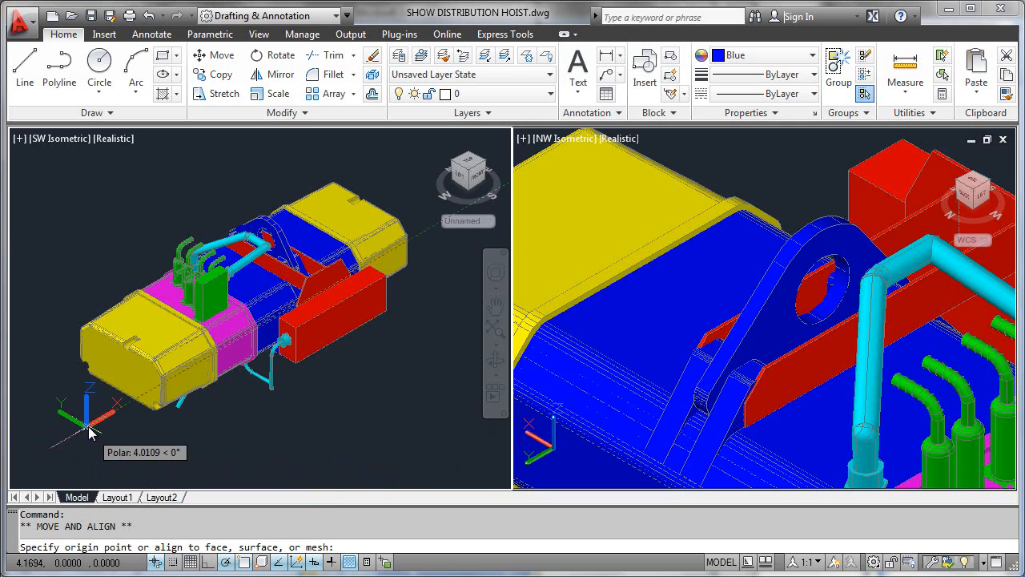
pyautogui.moveTo(81, 411)
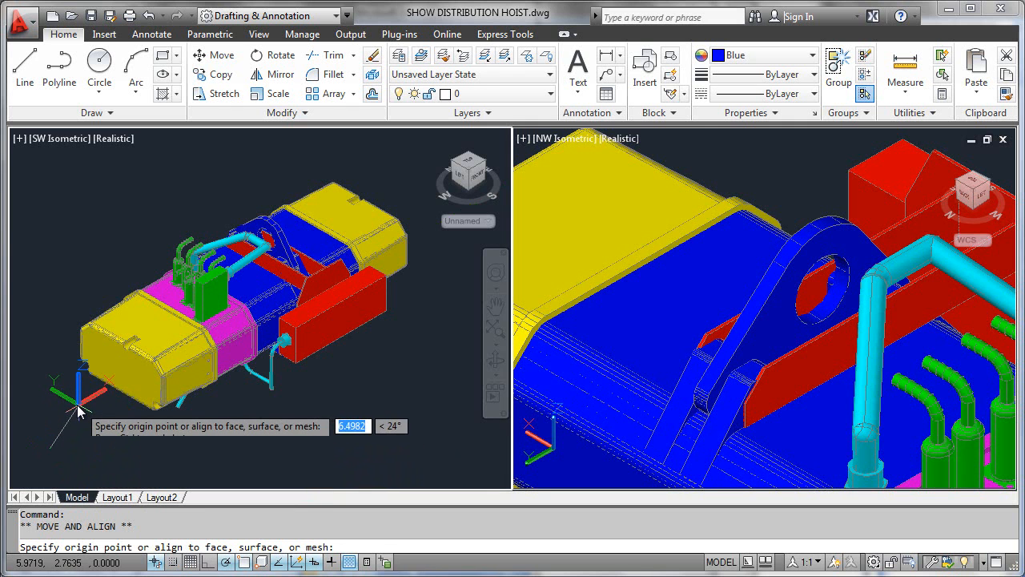
pyautogui.moveTo(83, 391)
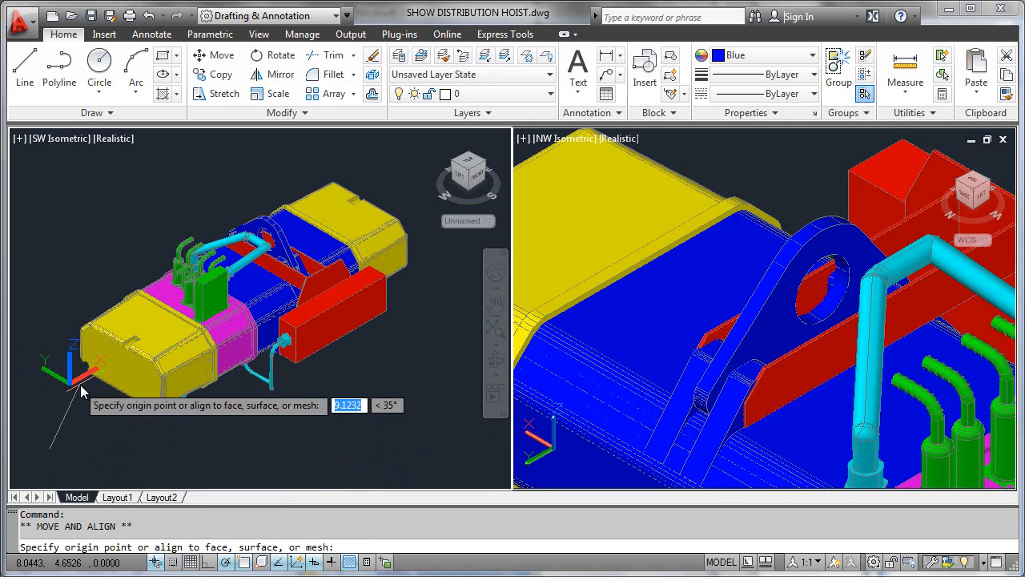
pyautogui.moveTo(110, 383)
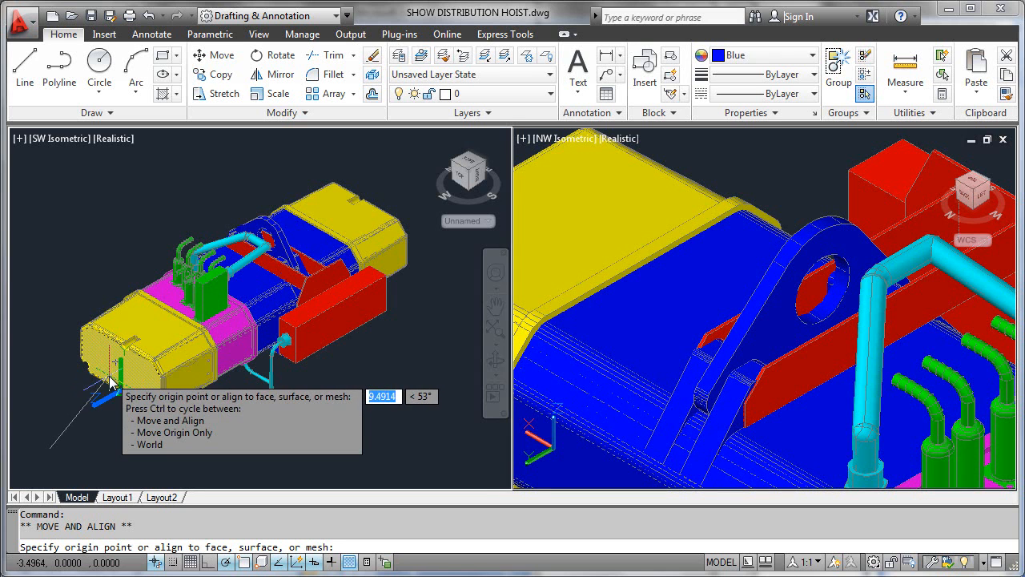
pyautogui.moveTo(108, 378)
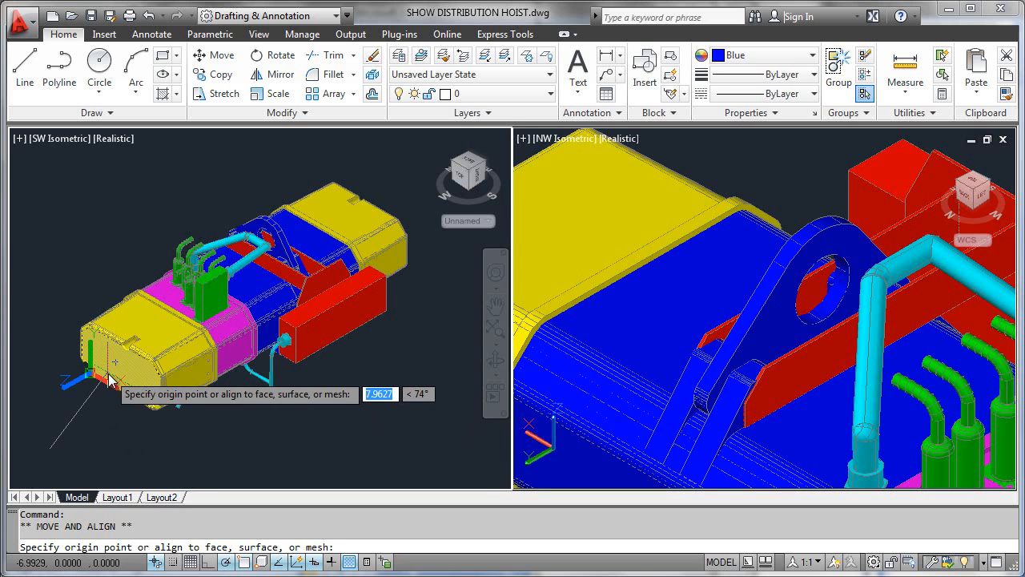
pyautogui.moveTo(108, 380)
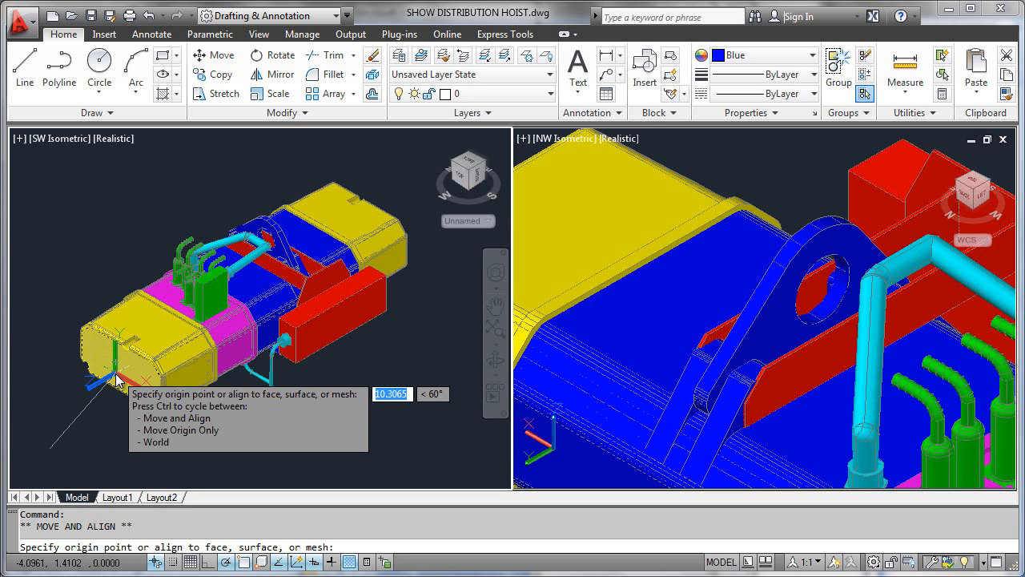
pyautogui.moveTo(118, 381)
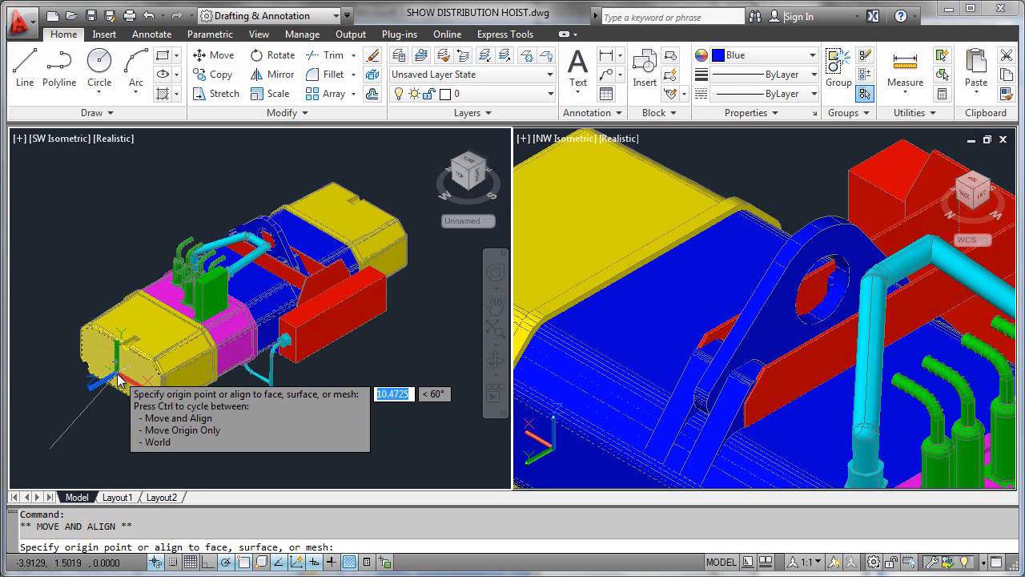
pyautogui.moveTo(118, 376)
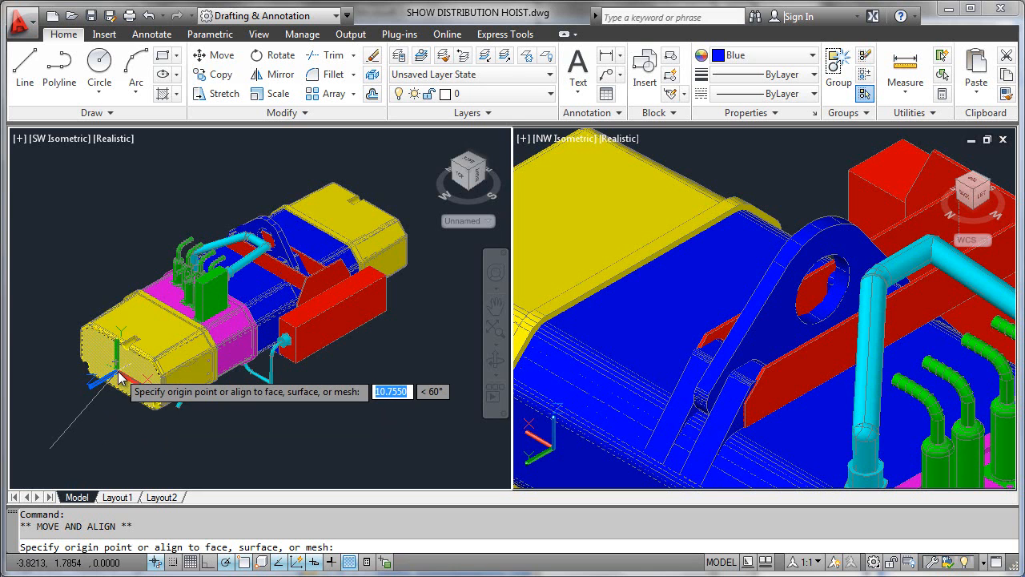
pyautogui.moveTo(119, 374)
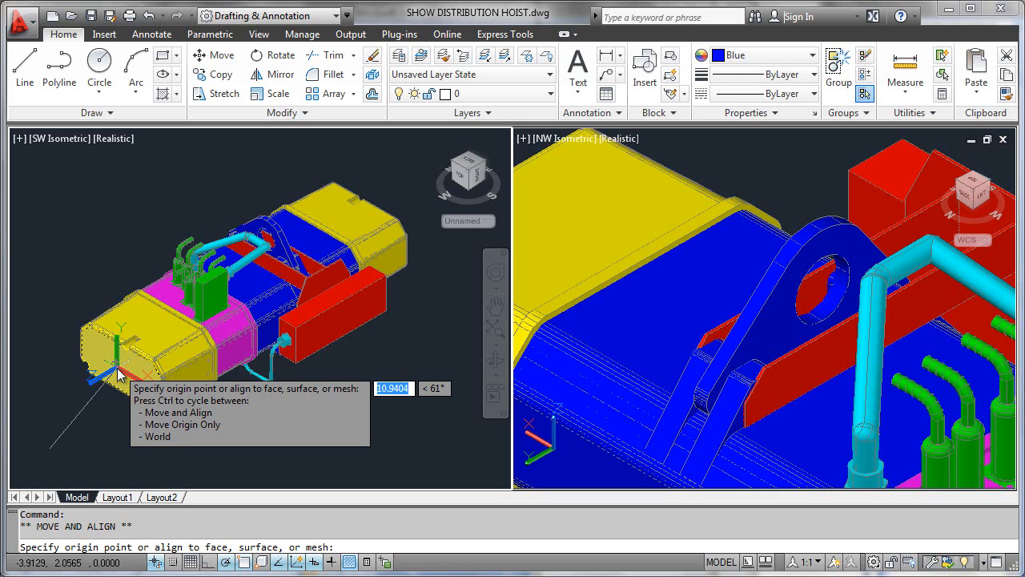
pyautogui.moveTo(131, 366)
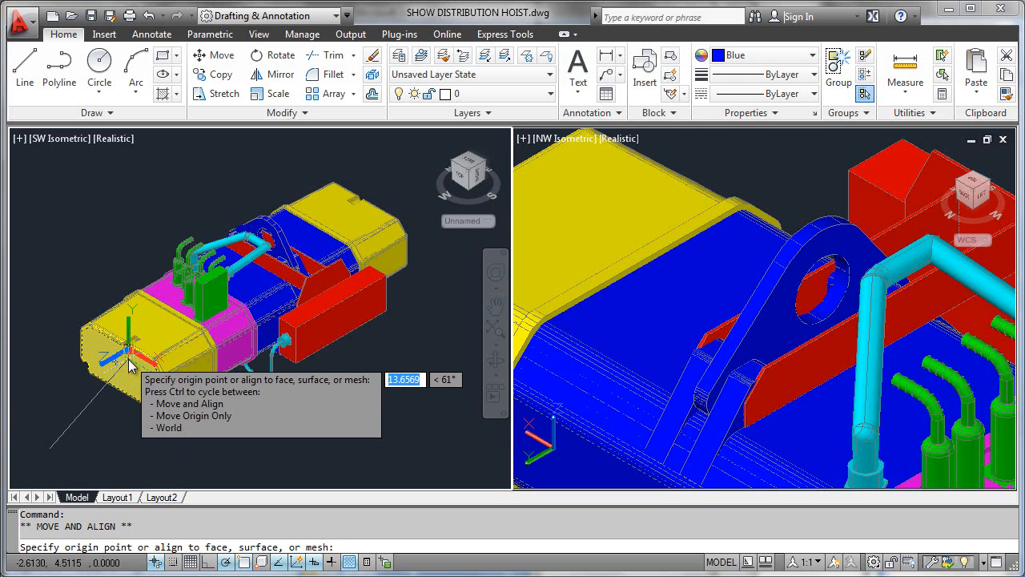
pyautogui.moveTo(584, 260)
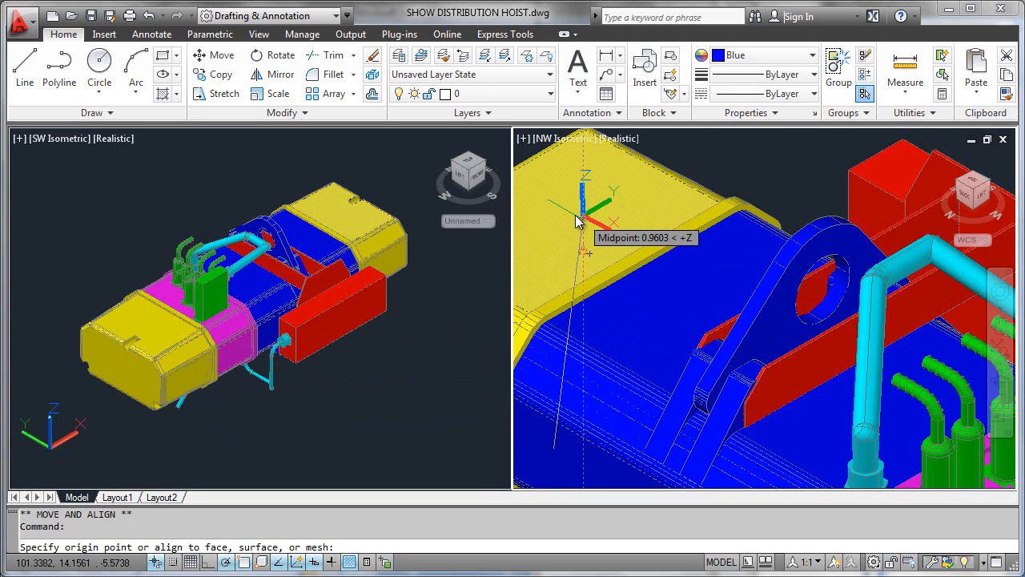
pyautogui.moveTo(633, 312)
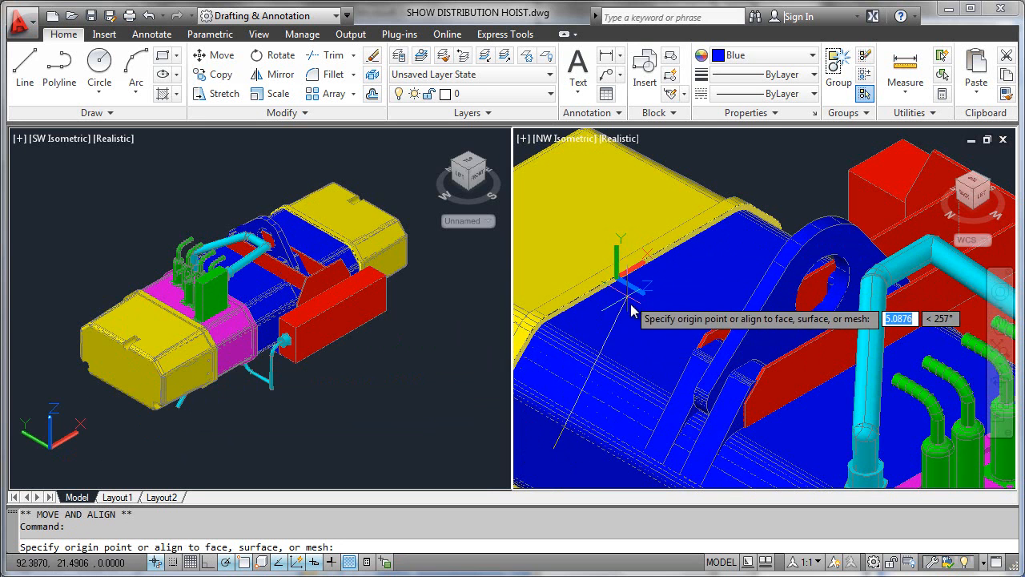
pyautogui.moveTo(655, 332)
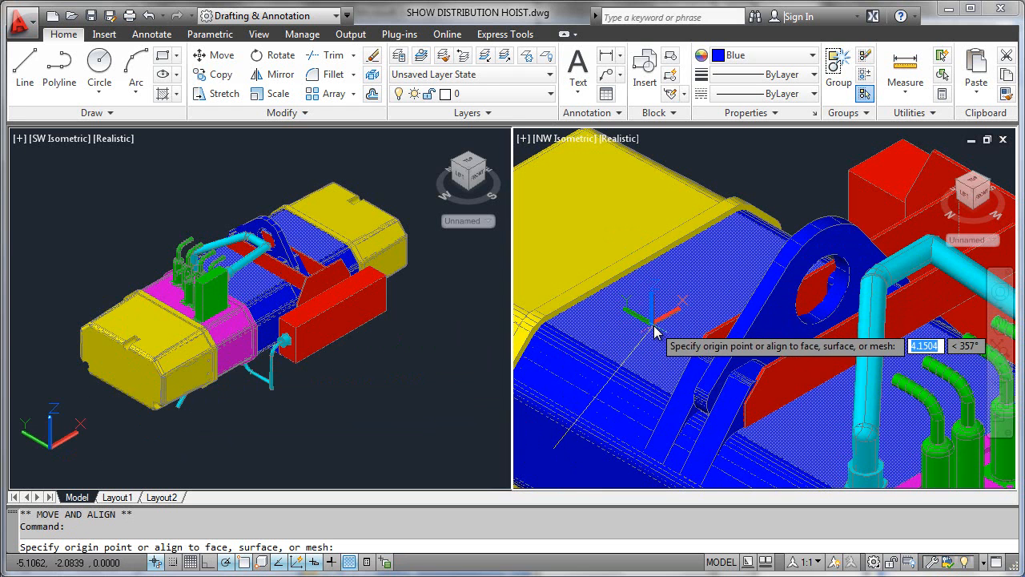
pyautogui.moveTo(663, 325)
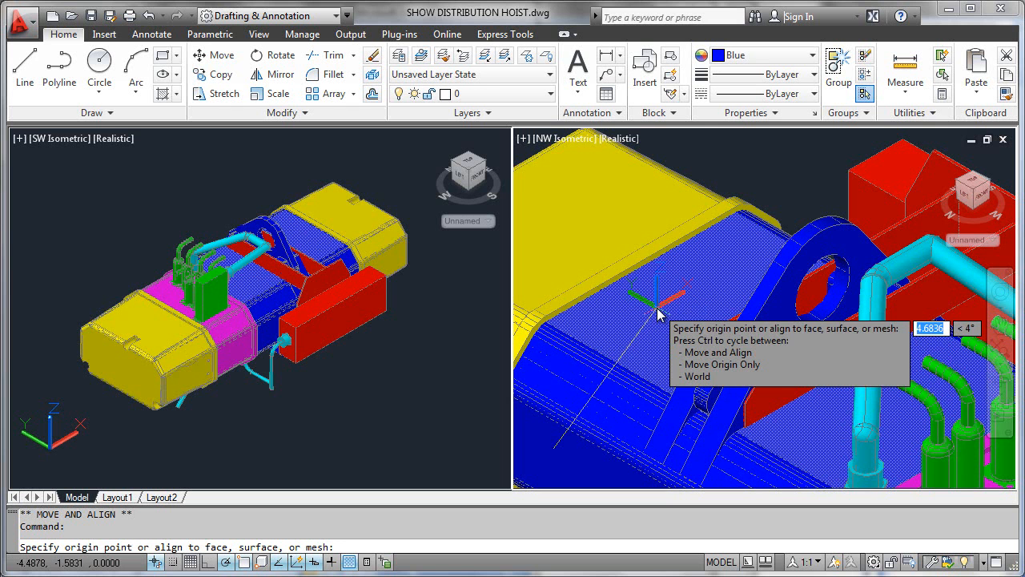
pyautogui.moveTo(765, 322)
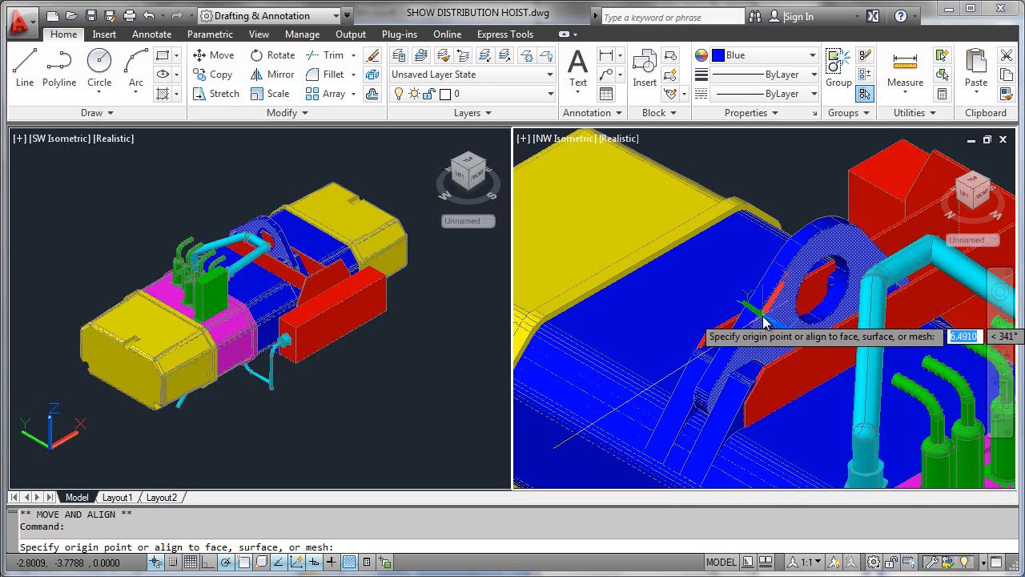
pyautogui.moveTo(739, 311)
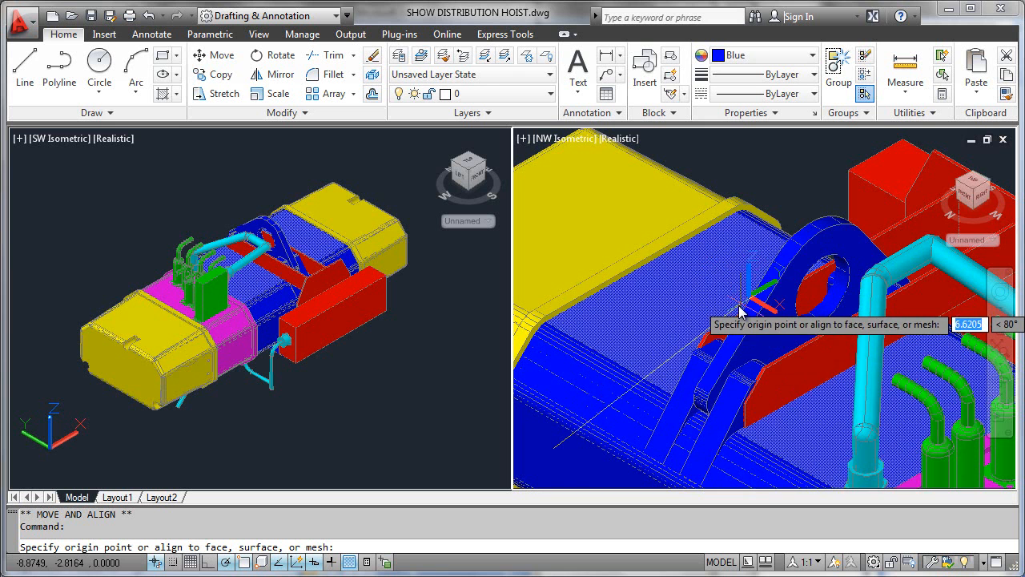
pyautogui.moveTo(761, 308)
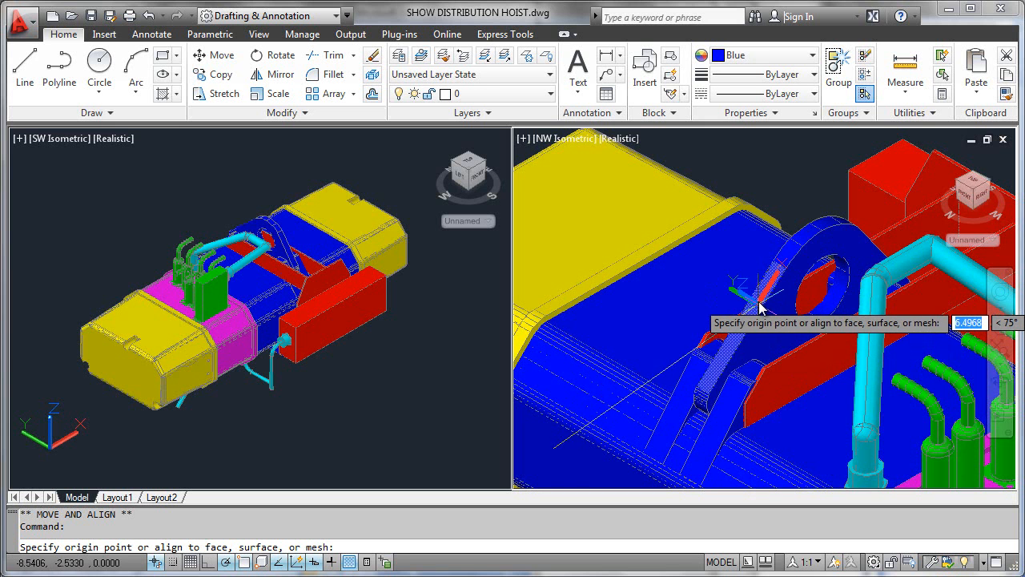
pyautogui.moveTo(781, 273)
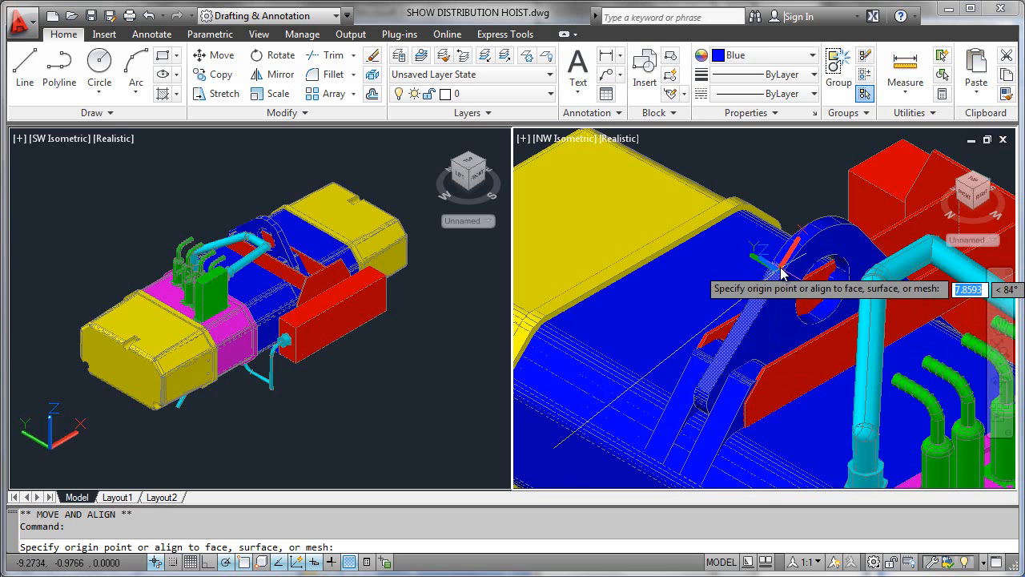
pyautogui.moveTo(801, 253)
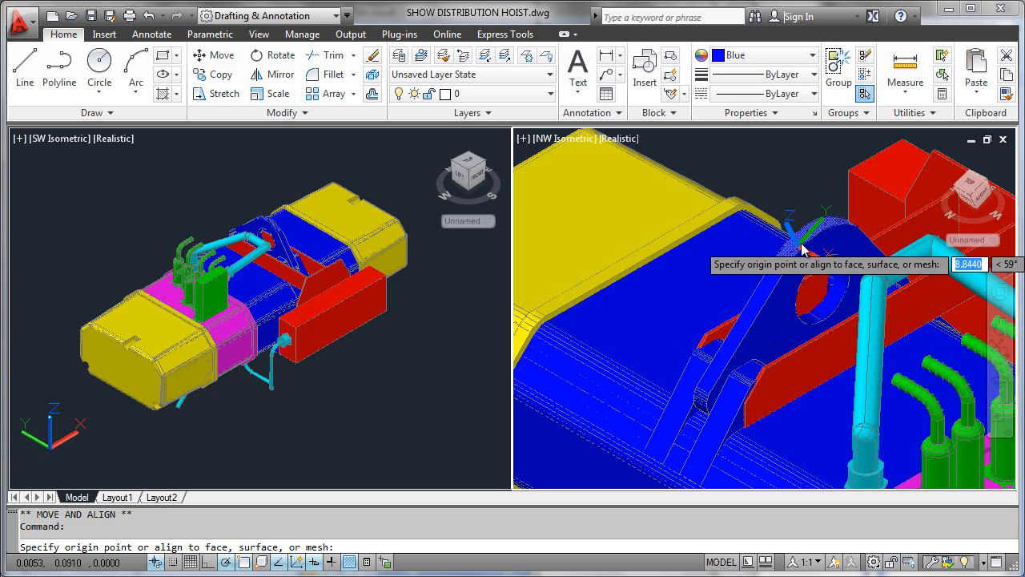
pyautogui.moveTo(829, 231)
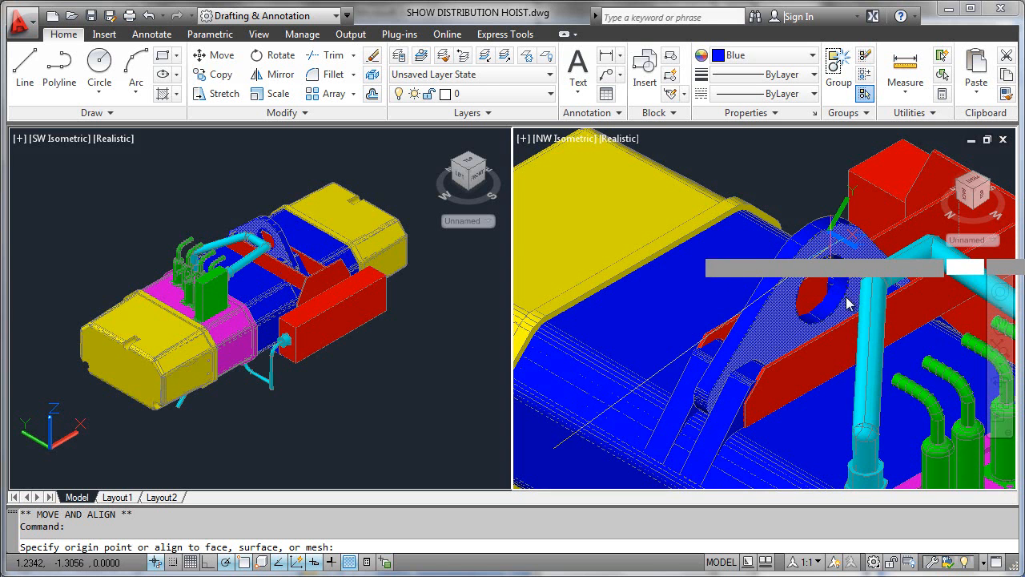
pyautogui.moveTo(882, 377)
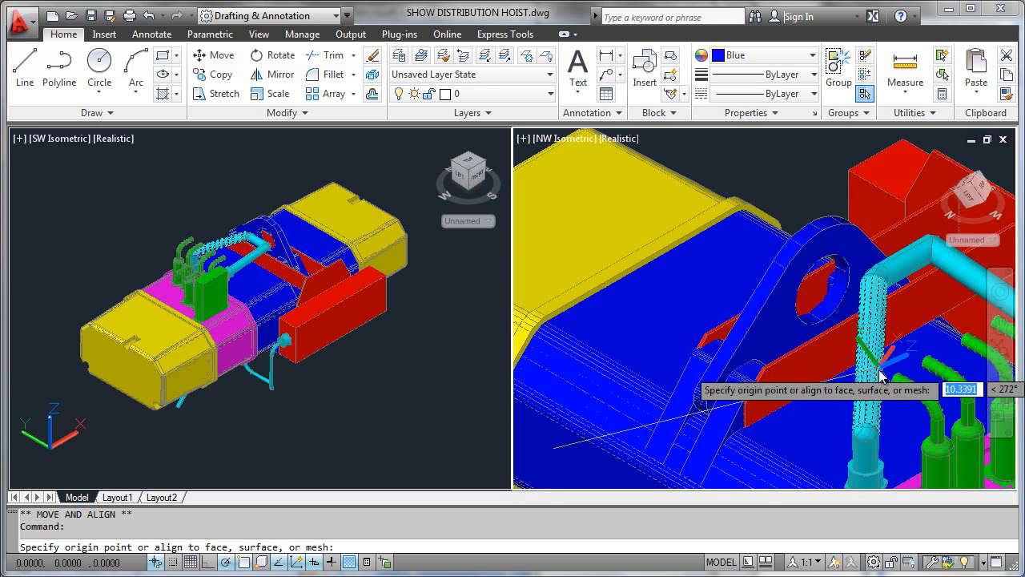
pyautogui.moveTo(870, 393)
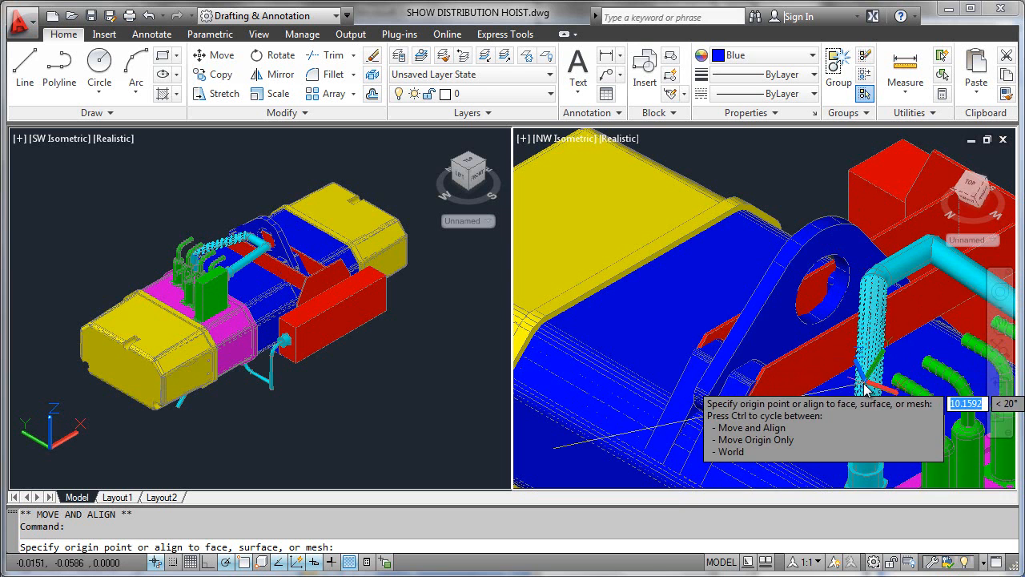
pyautogui.moveTo(669, 311)
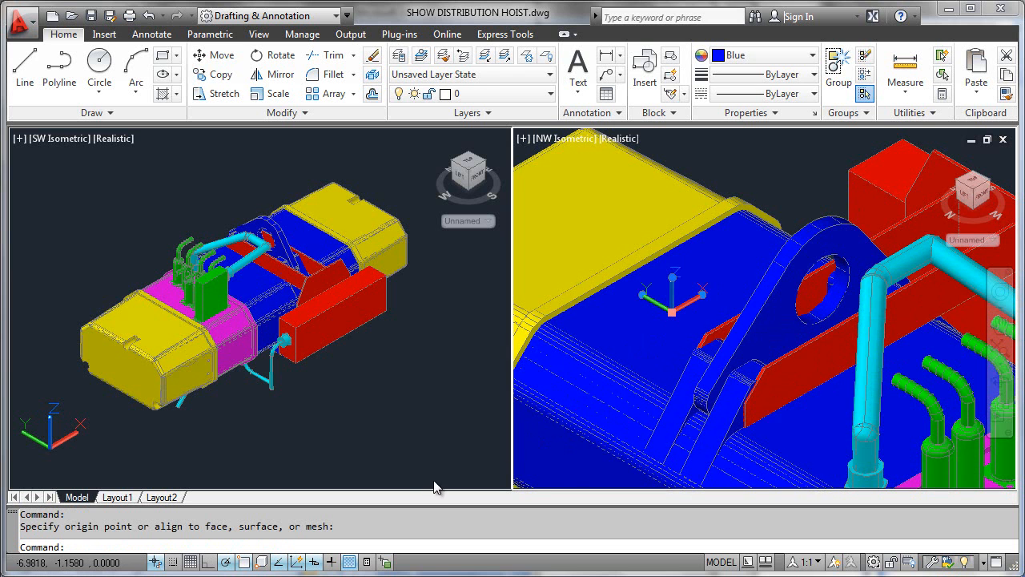
pyautogui.moveTo(401, 461)
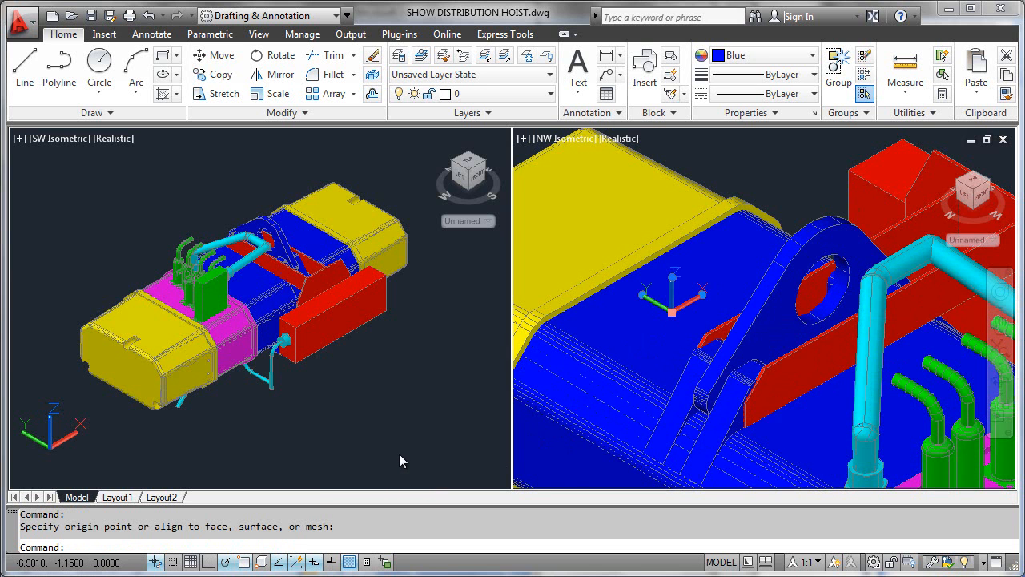
pyautogui.moveTo(685, 337)
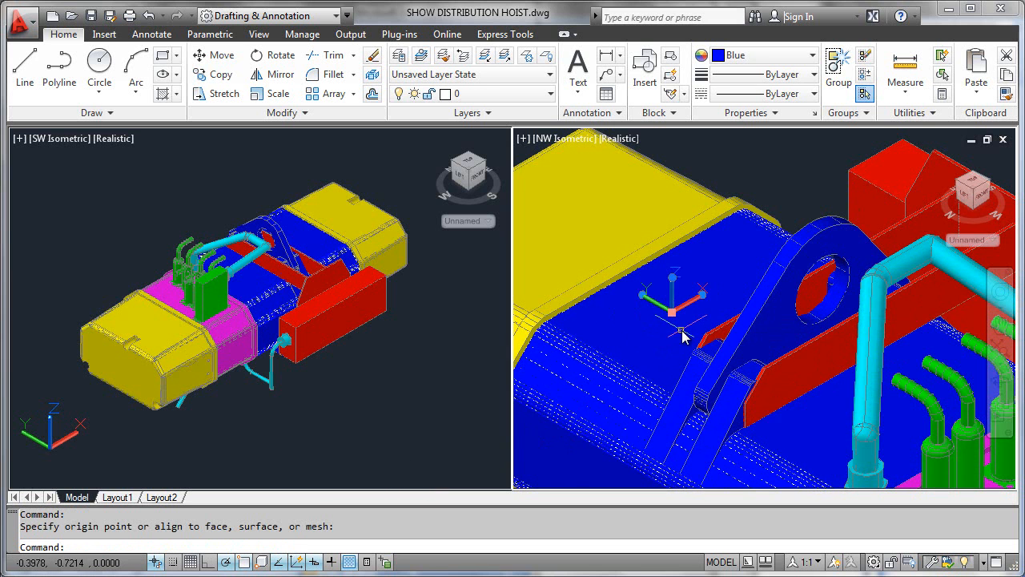
pyautogui.moveTo(490, 442)
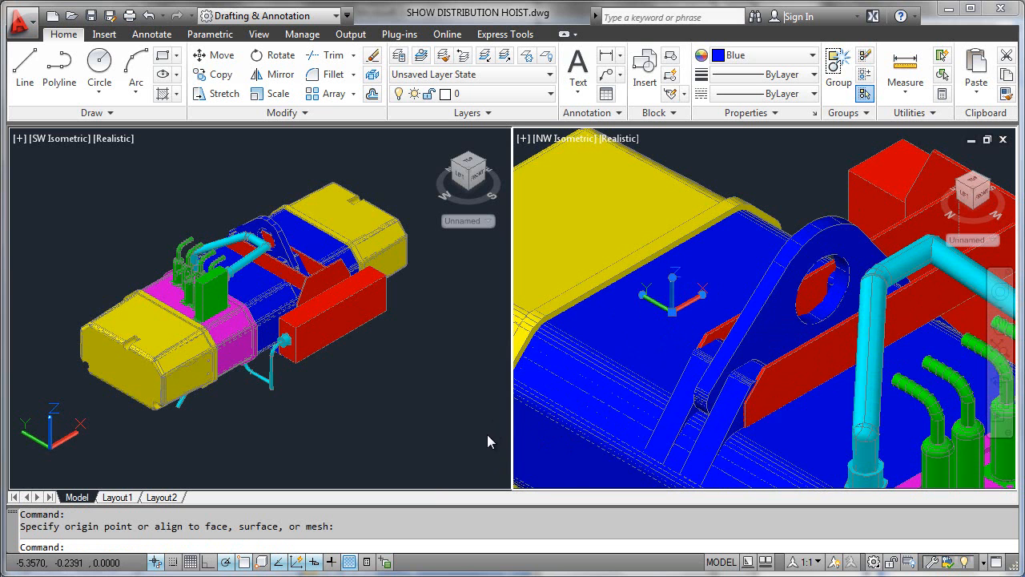
pyautogui.moveTo(558, 403)
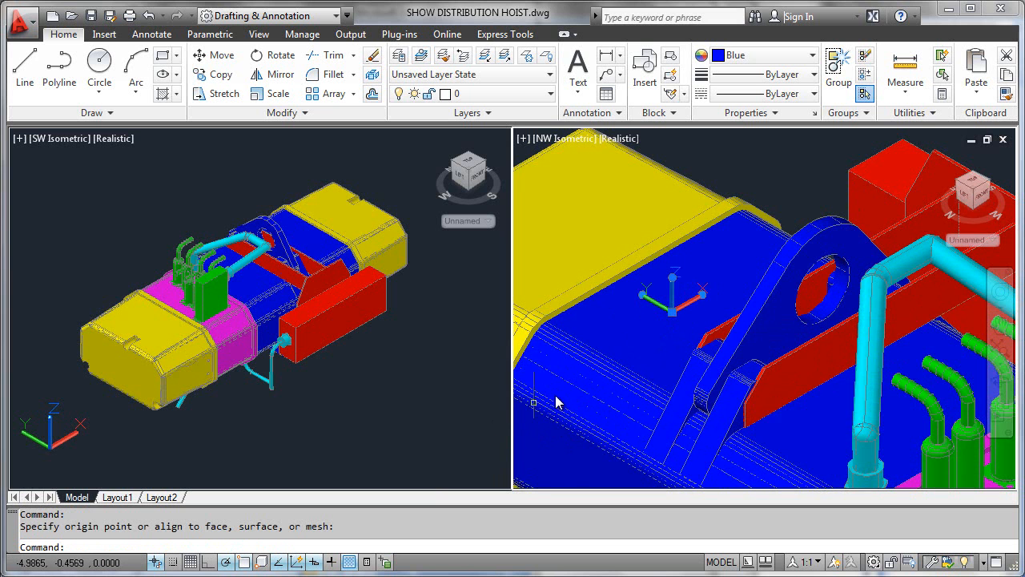
pyautogui.moveTo(674, 337)
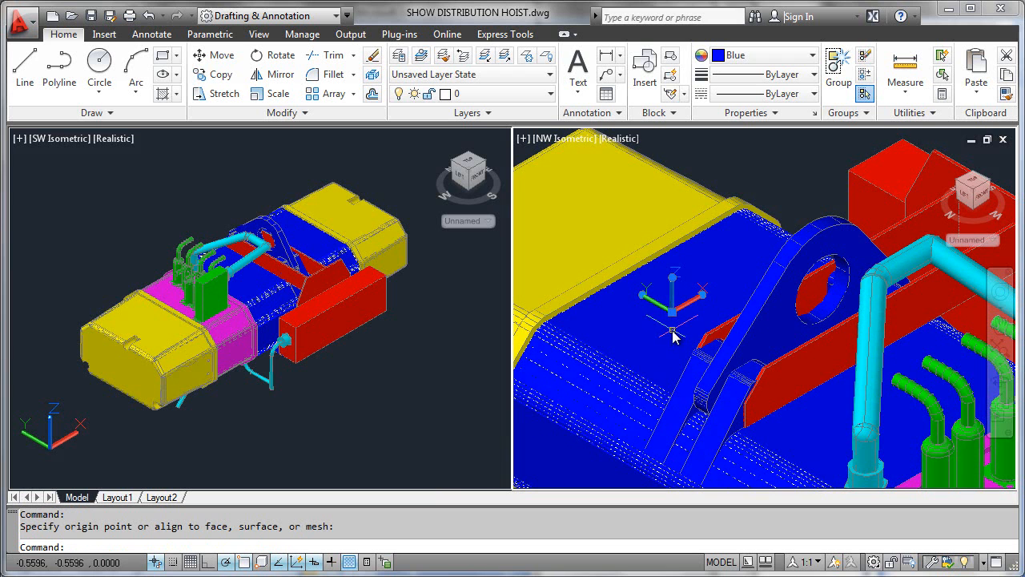
# Step: Select the right view's UCS icon and reset it to World
pyautogui.click(673, 311)
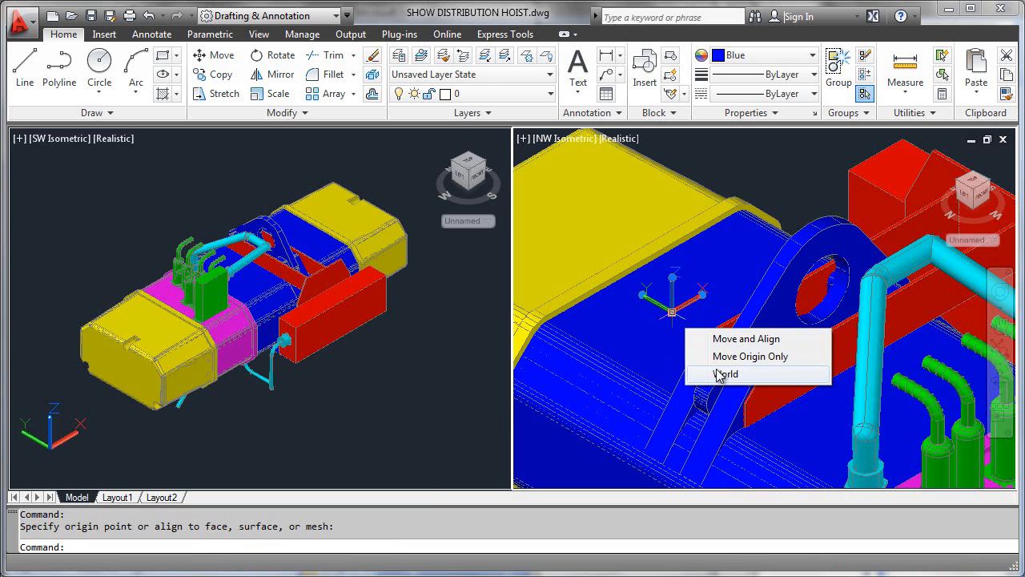
pyautogui.click(727, 375)
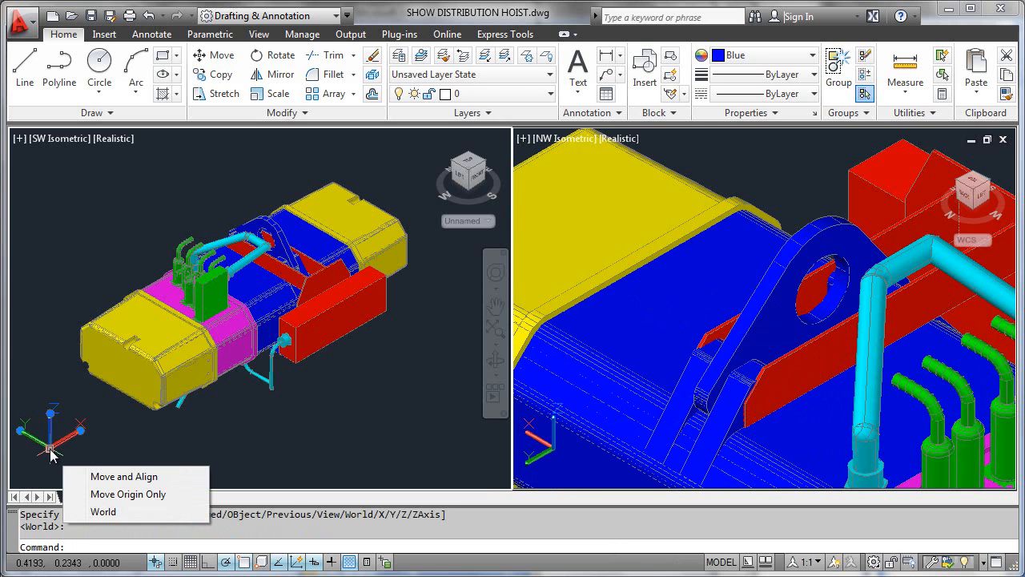
pyautogui.moveTo(129, 494)
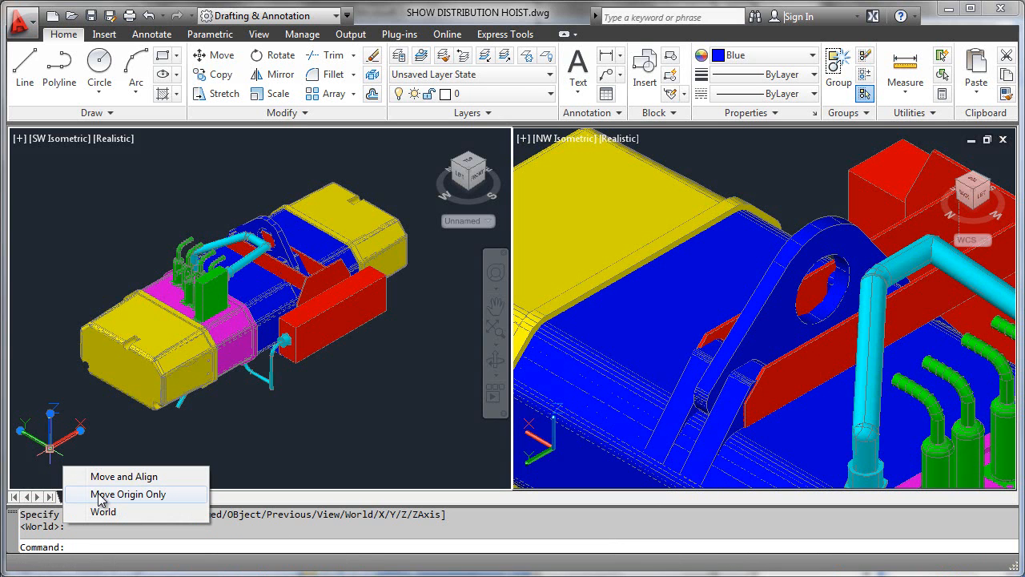
# Step: Choose Move Origin Only for the left view's UCS to relocate it onto the green block
pyautogui.click(129, 494)
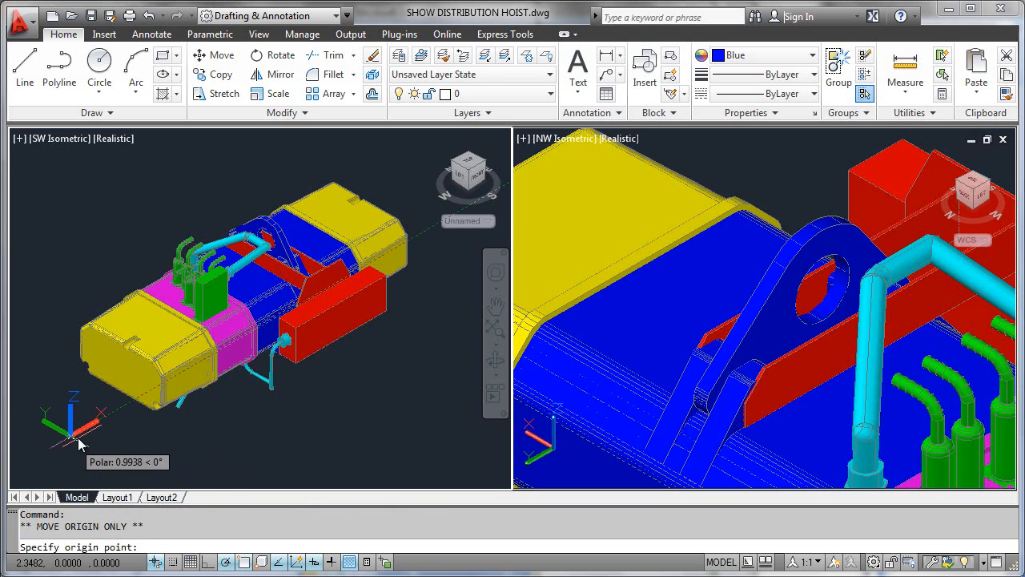
pyautogui.moveTo(120, 392)
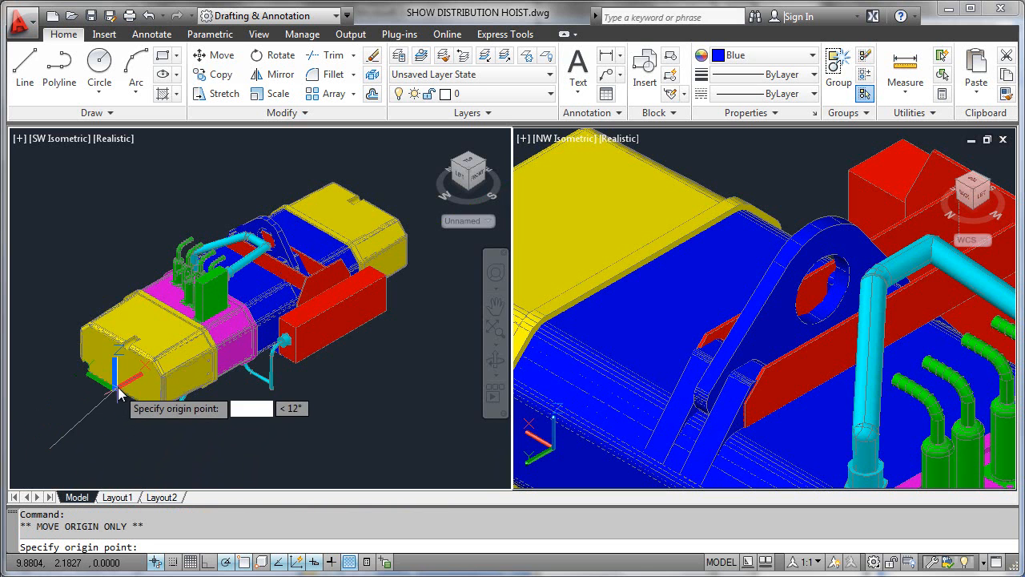
pyautogui.moveTo(190, 320)
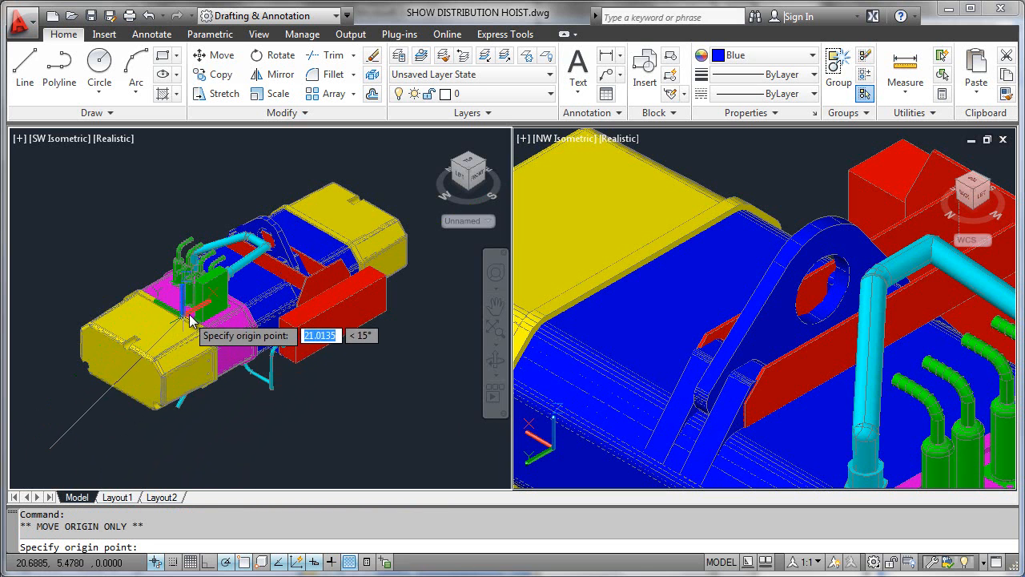
pyautogui.moveTo(208, 284)
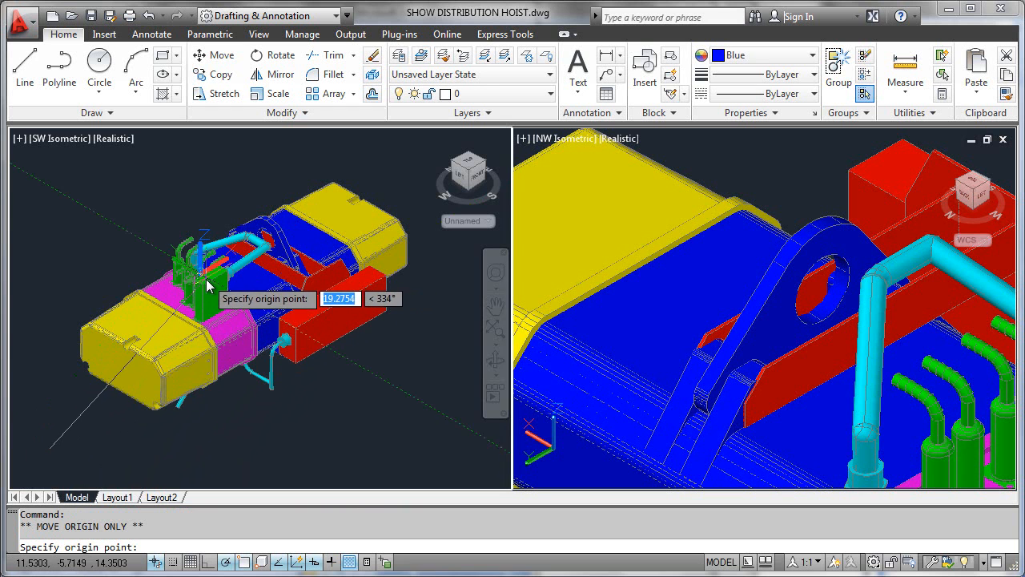
pyautogui.moveTo(204, 290)
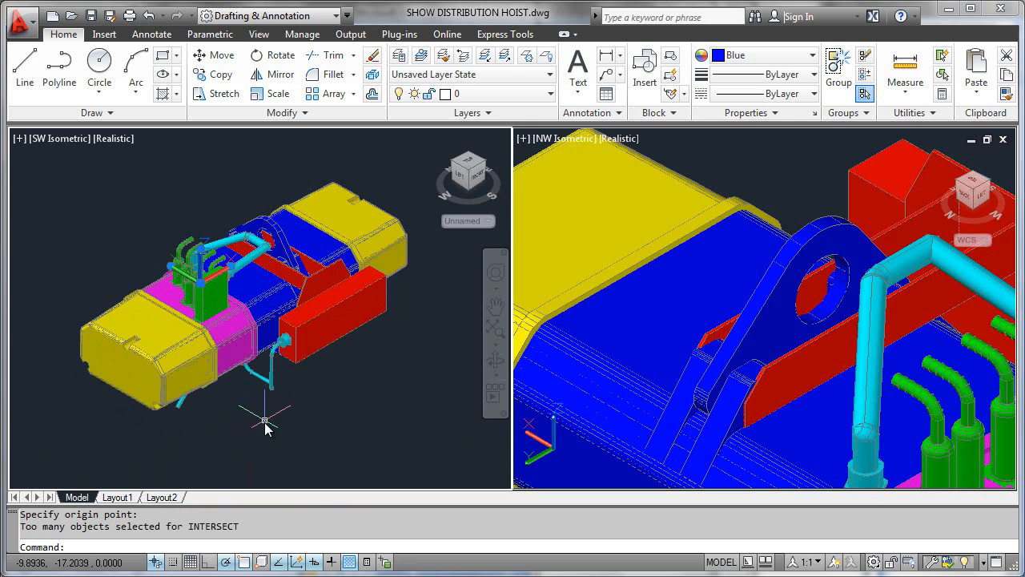
pyautogui.moveTo(268, 428)
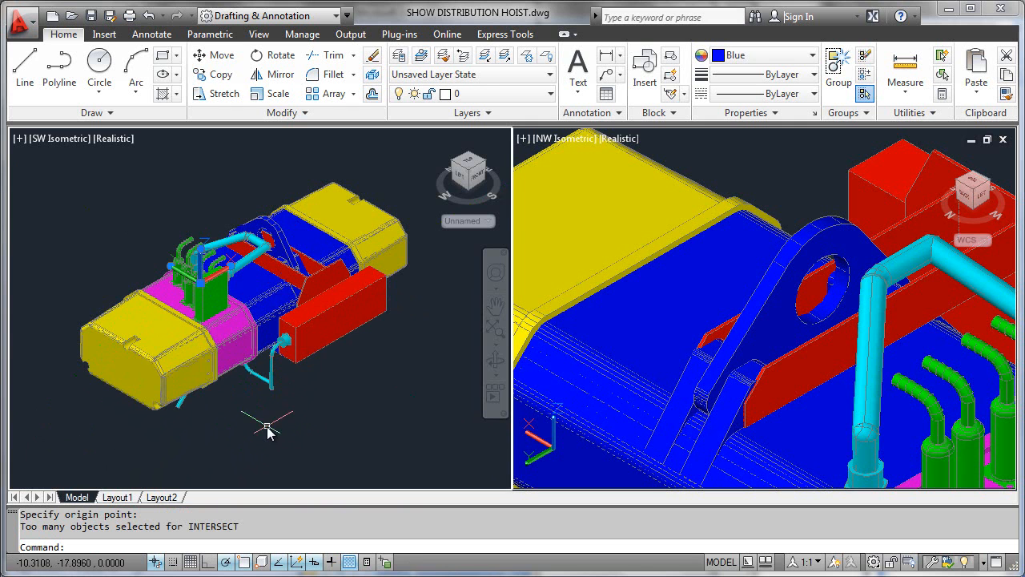
pyautogui.moveTo(197, 265)
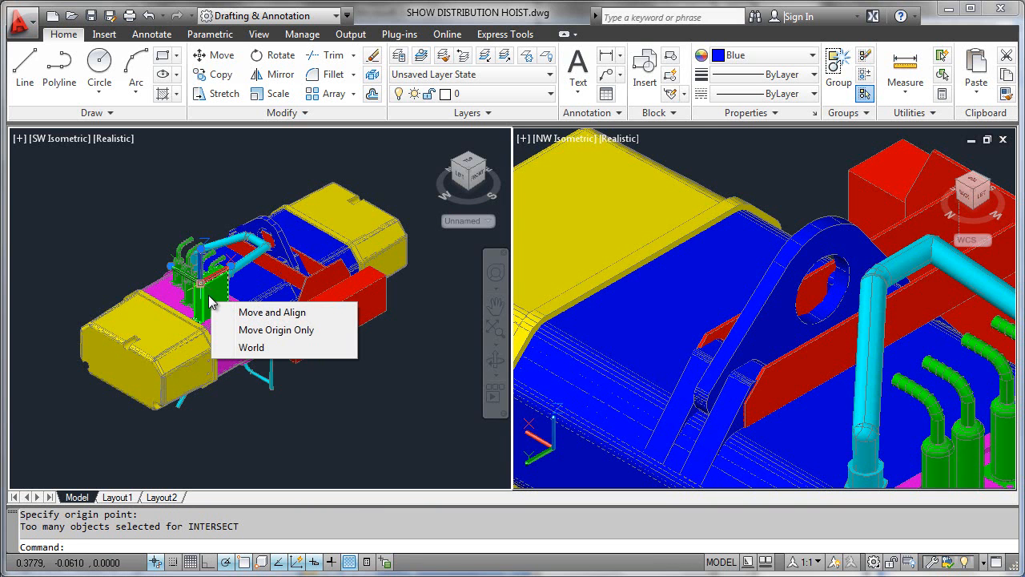
# Step: Reset the left view's UCS to World and reopen its origin grip options
pyautogui.click(252, 347)
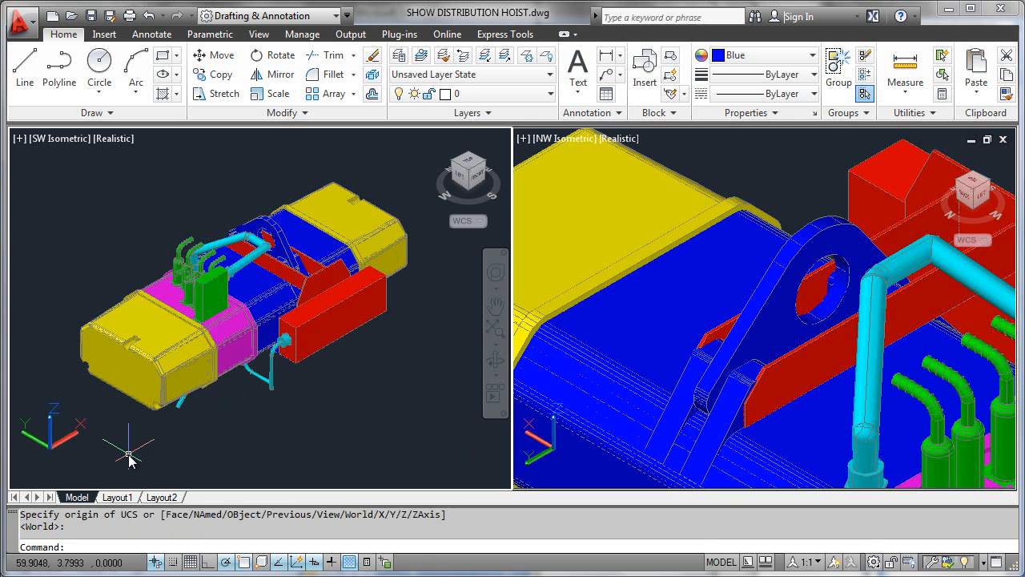
pyautogui.moveTo(131, 455)
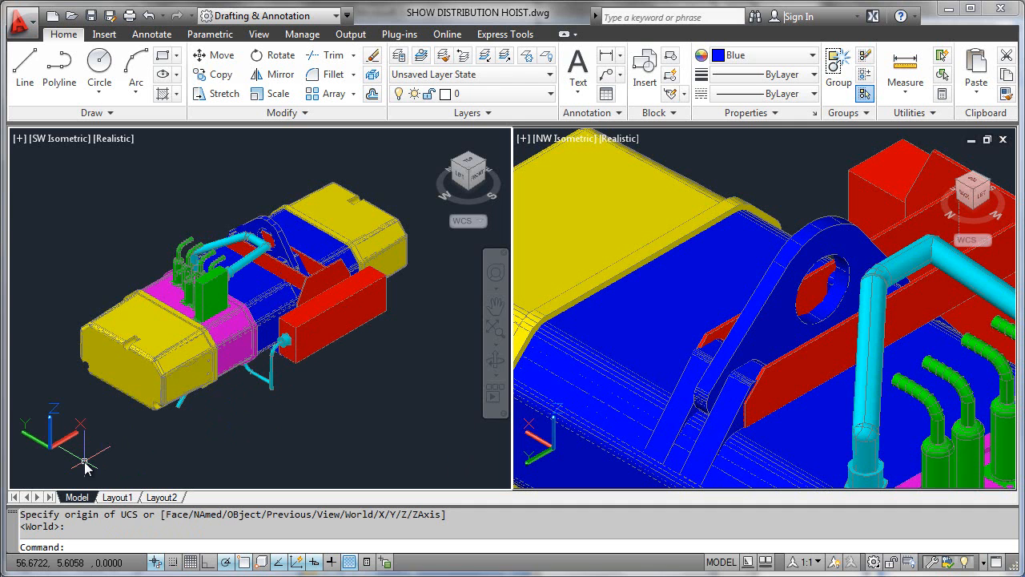
pyautogui.moveTo(72, 461)
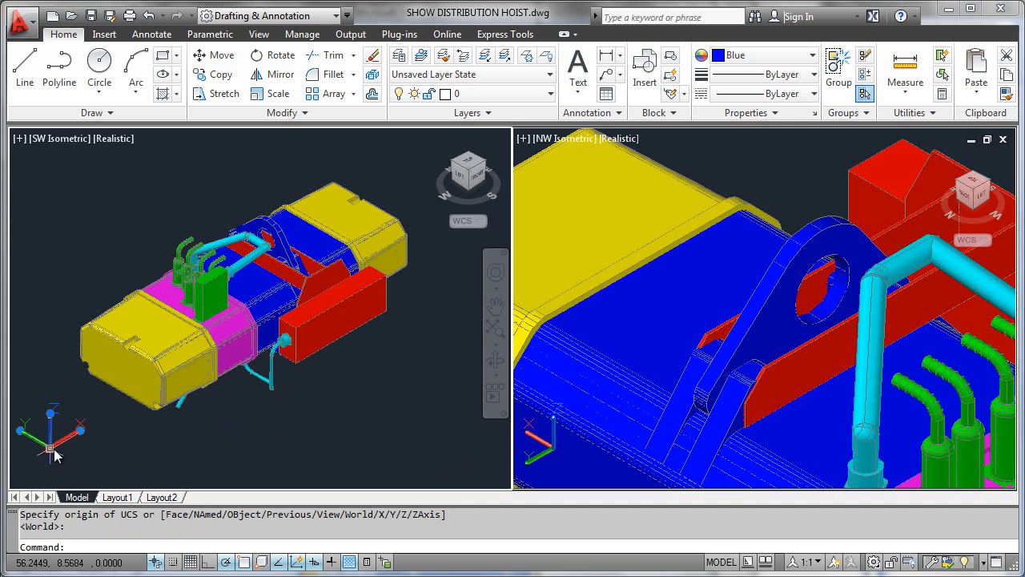
pyautogui.rightClick(50, 454)
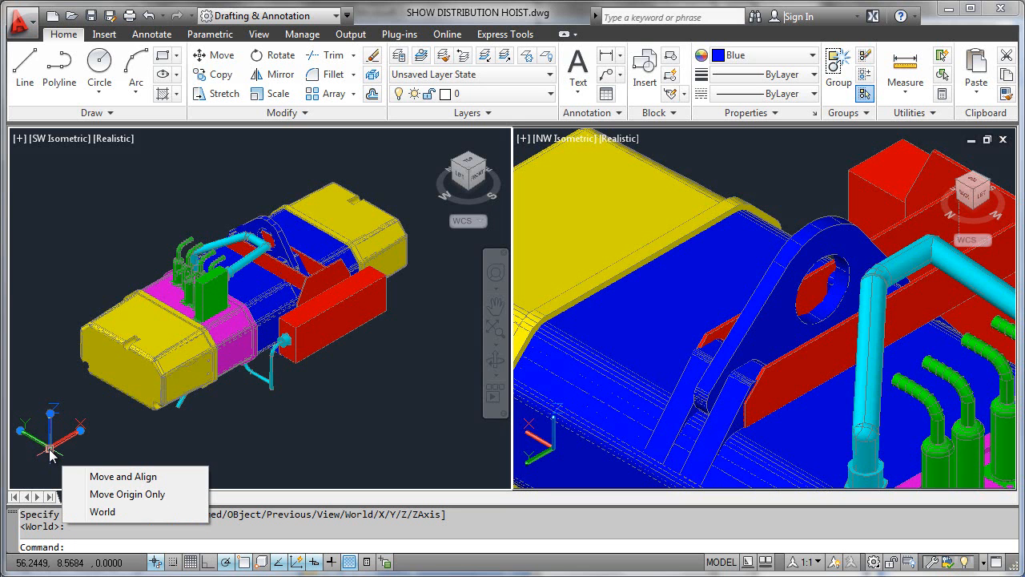